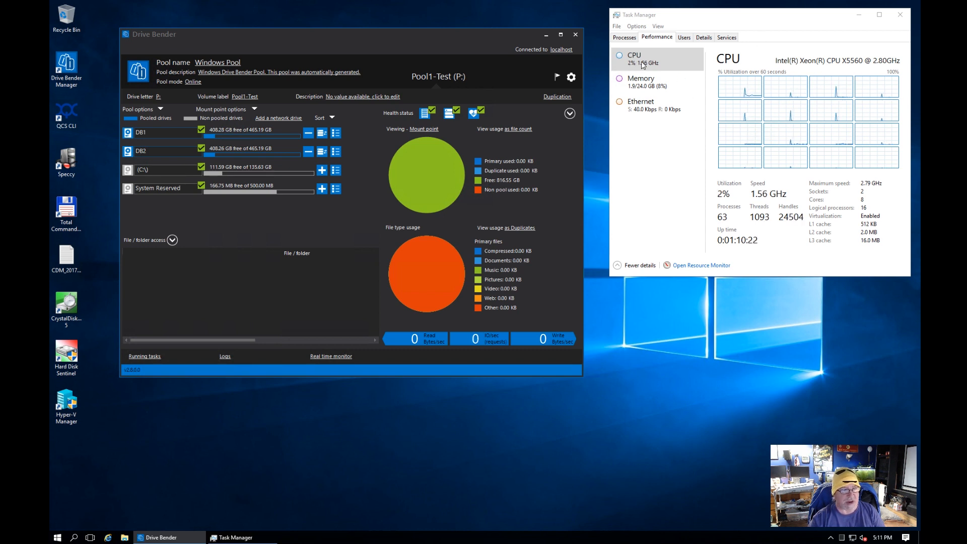
- Review drive DB1's details and S.M.A.R.T. attributes, noting its model name, then close them
left_click(640, 81)
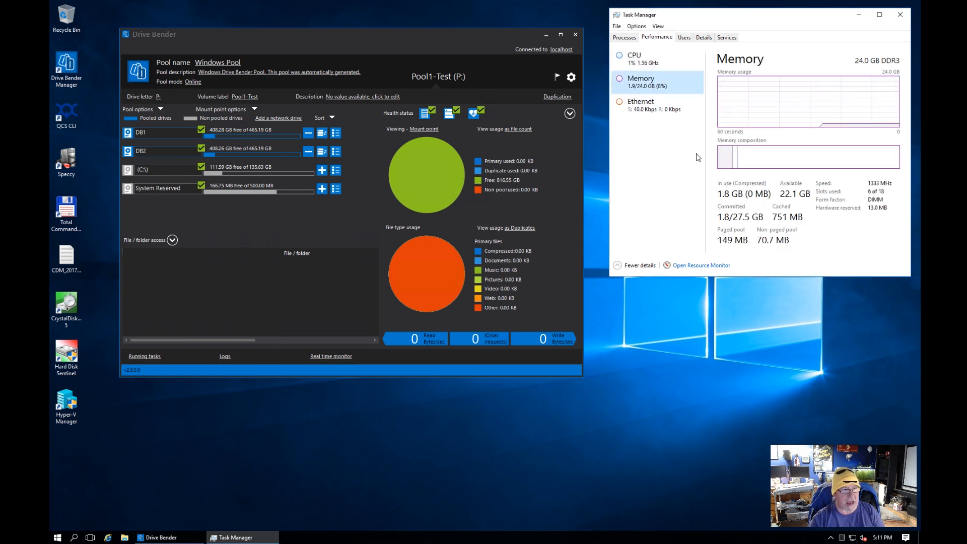
mouse_move(647, 58)
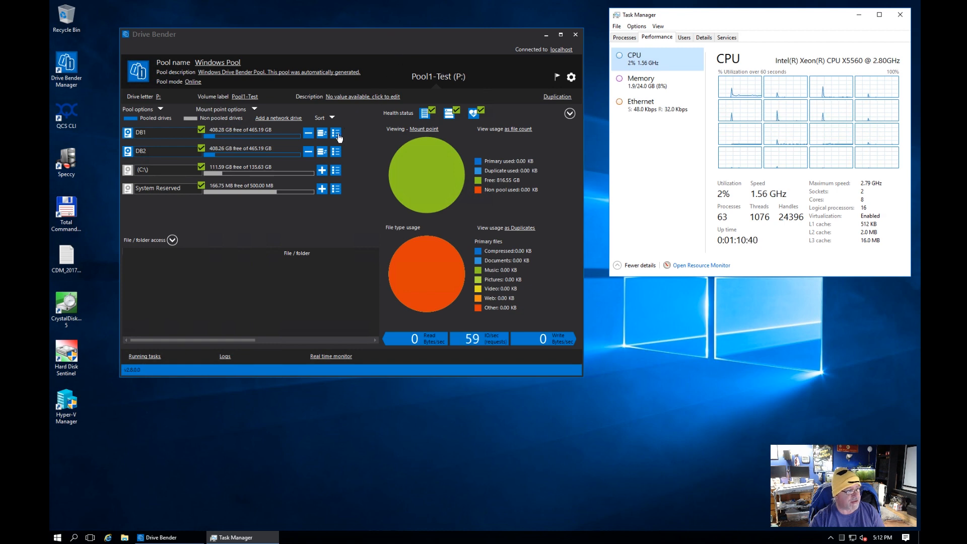
left_click(335, 133)
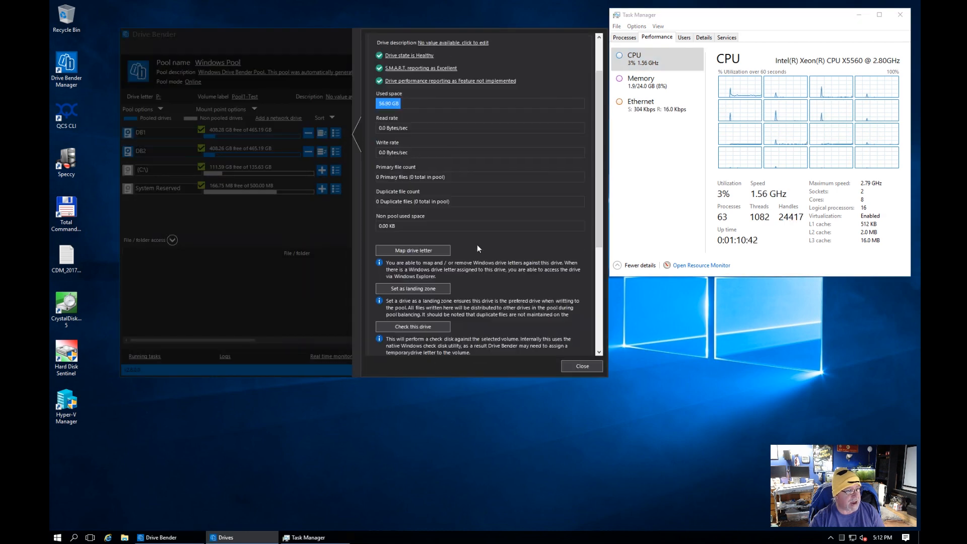
left_click(421, 67)
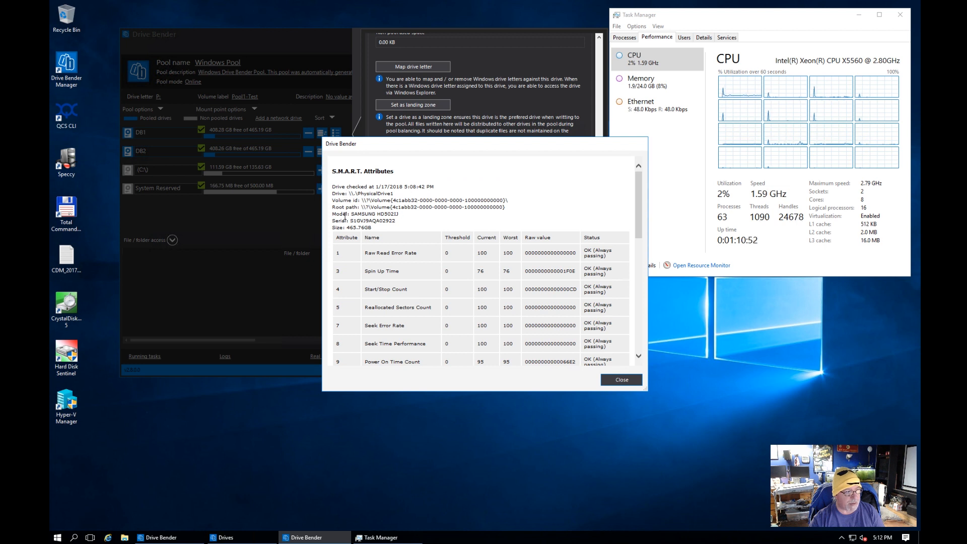
double_click(373, 213)
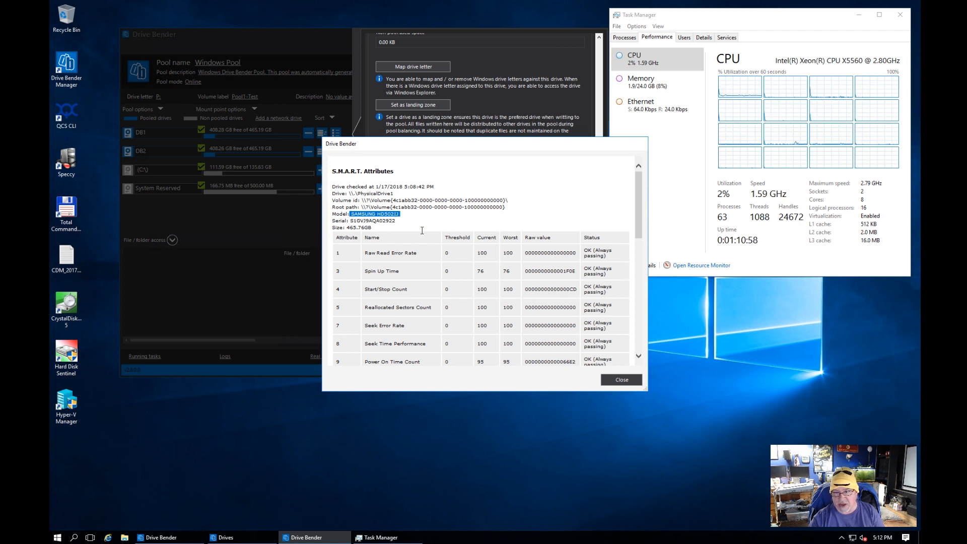
scroll("down", 3)
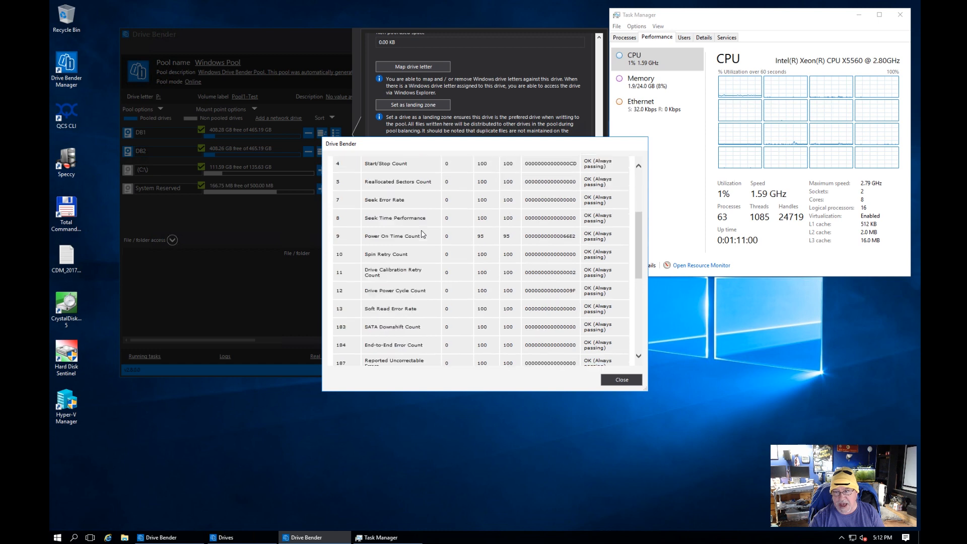
scroll("down", 3)
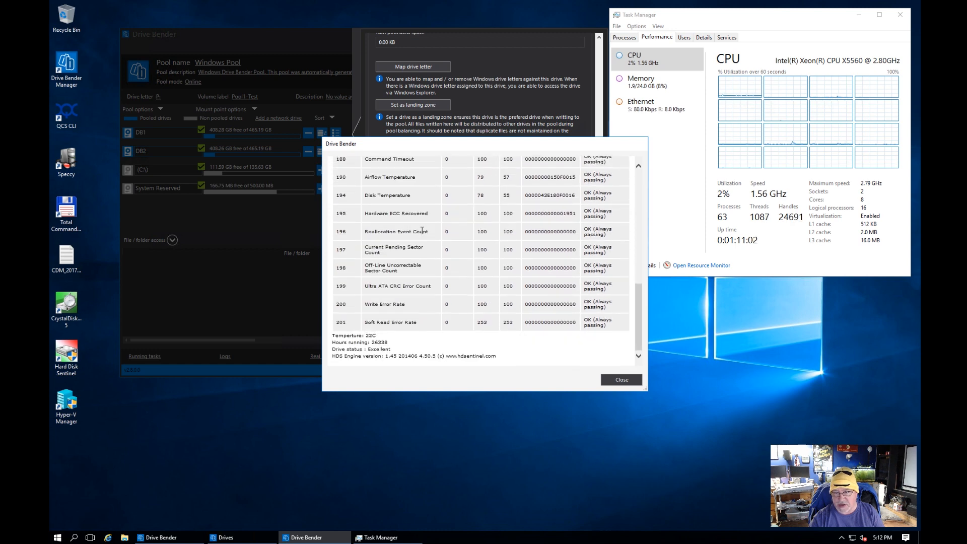
mouse_move(519, 353)
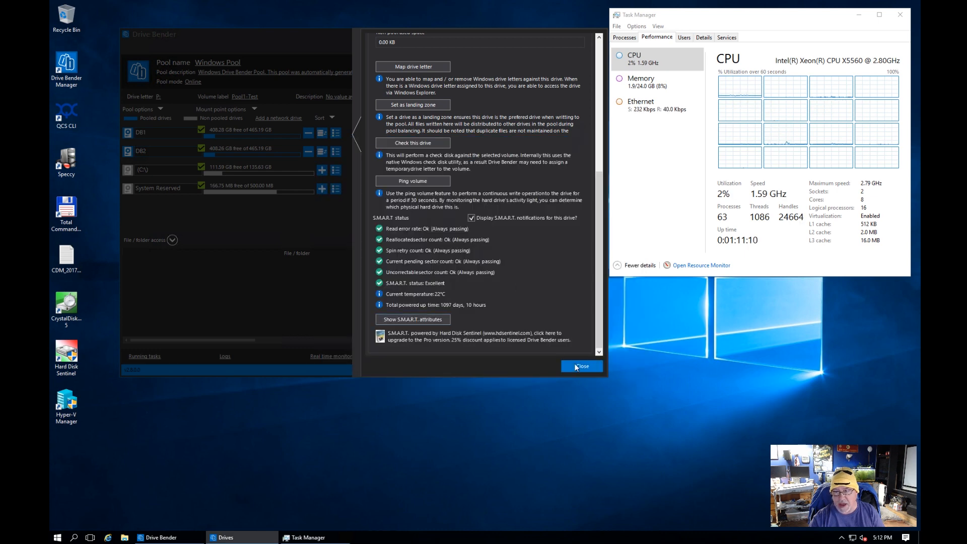
left_click(580, 366)
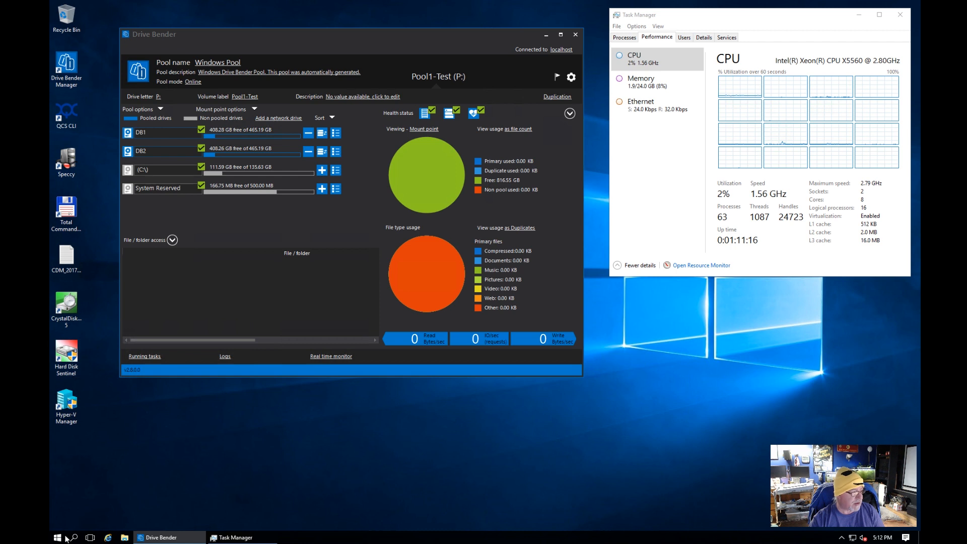
- Reach Device Manager from This PC's system properties in File Explorer
left_click(56, 537)
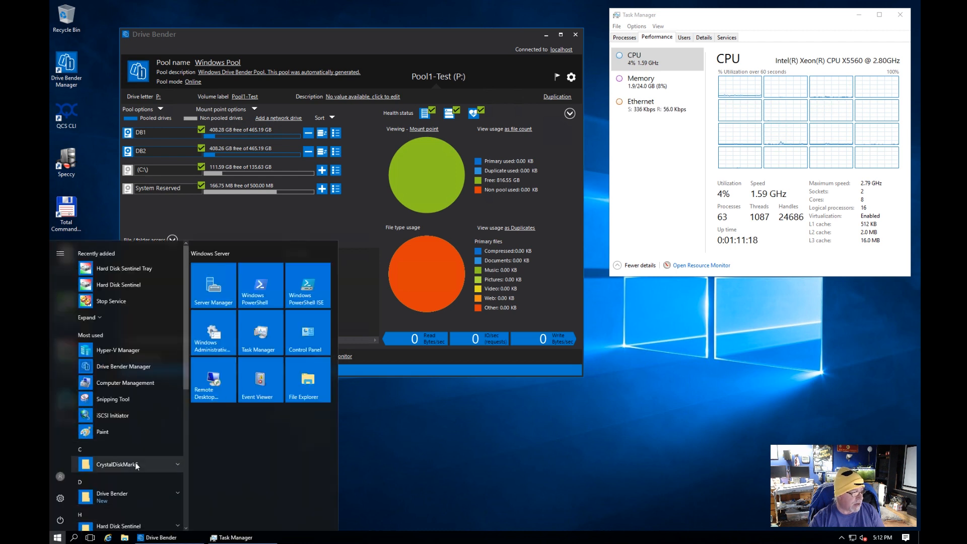
mouse_move(259, 334)
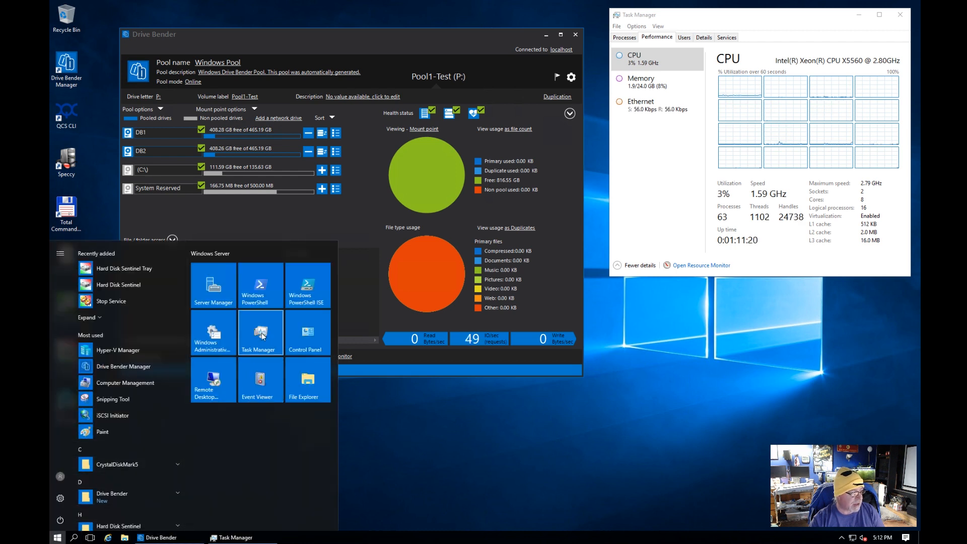
left_click(302, 380)
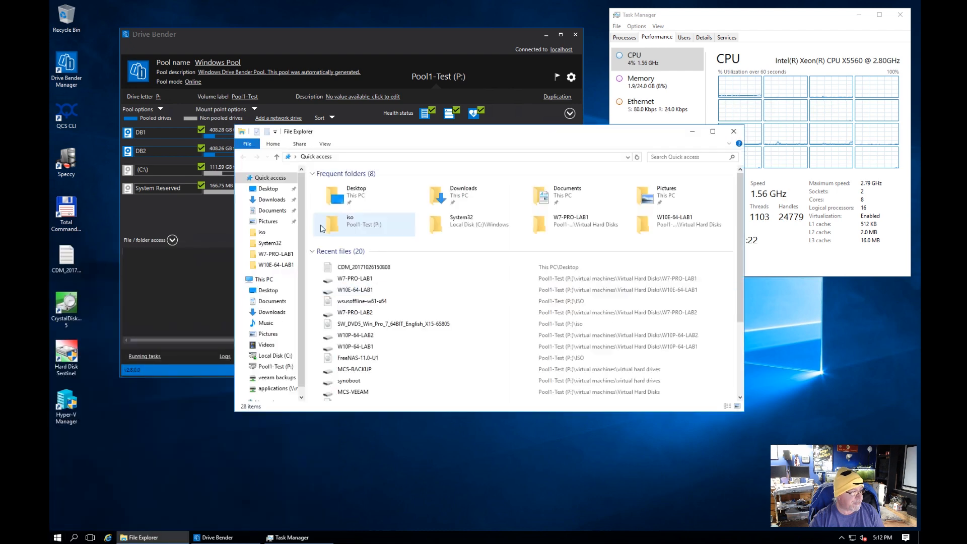
right_click(262, 279)
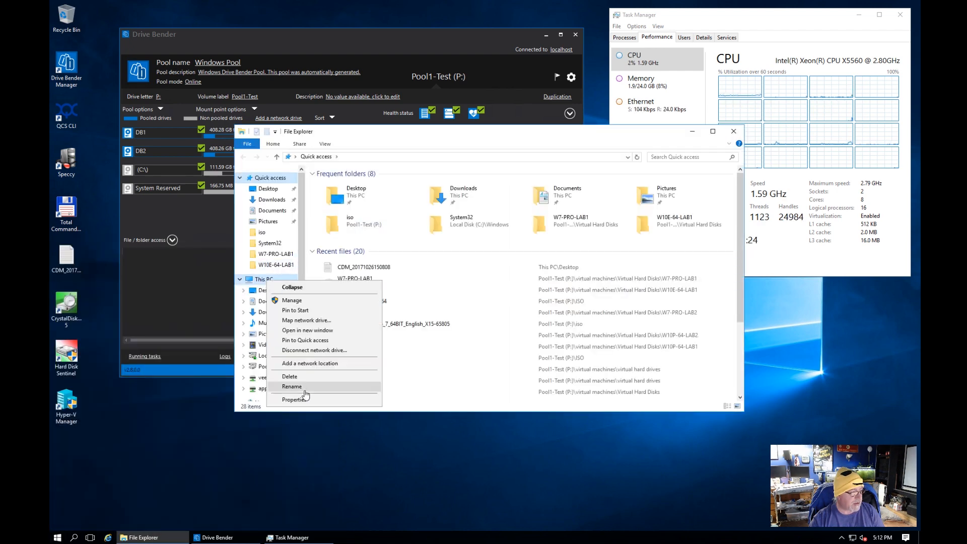
left_click(294, 400)
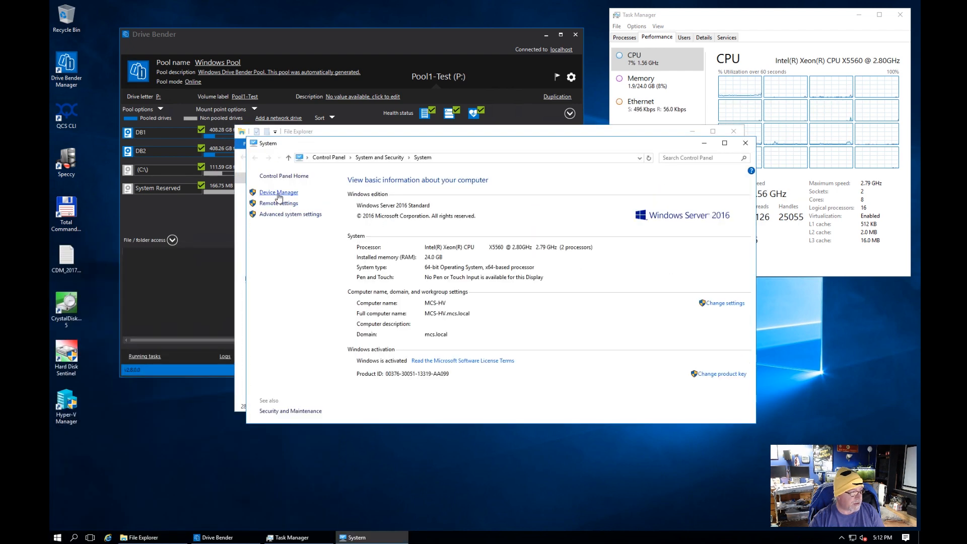
left_click(278, 192)
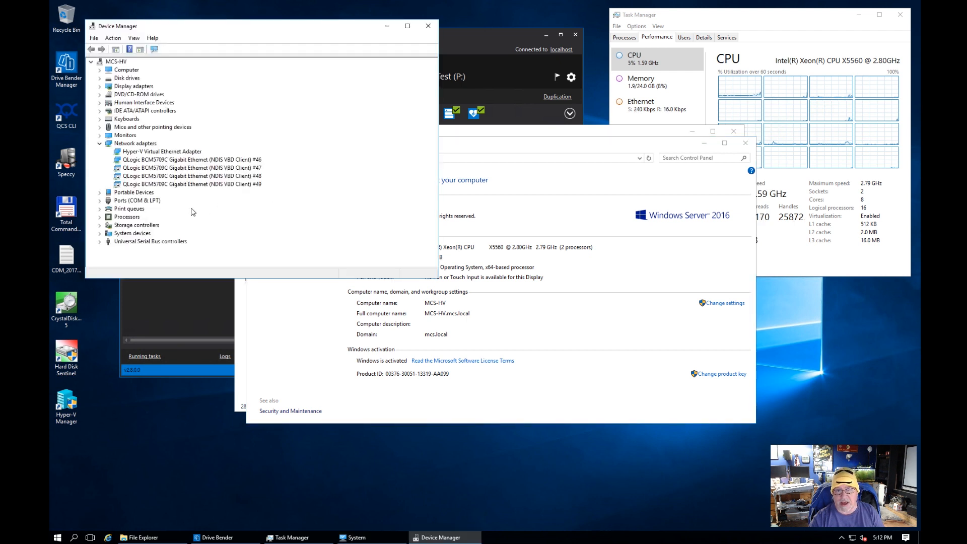
- Expand Storage controllers and confirm the AVAGO MegaRAID SAS Adapter is working properly
left_click(101, 225)
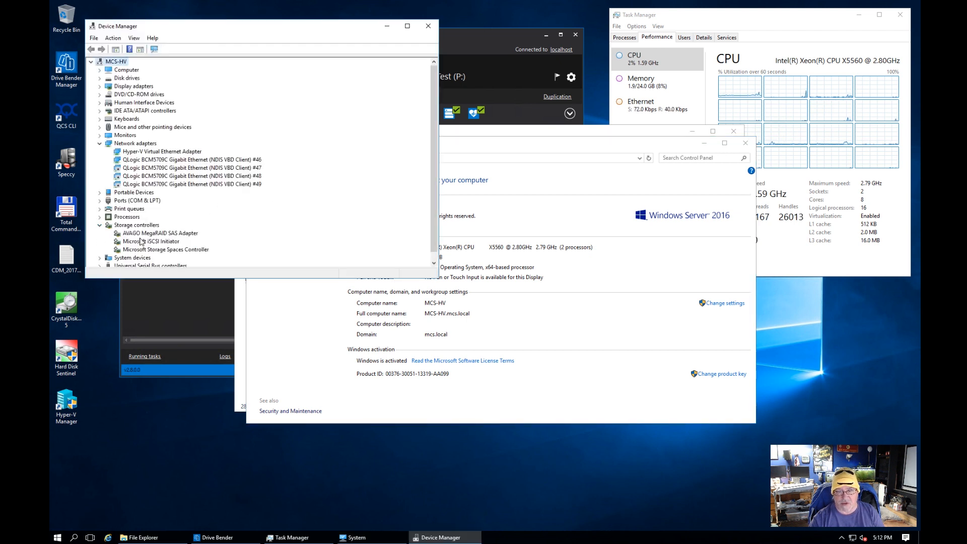
double_click(159, 233)
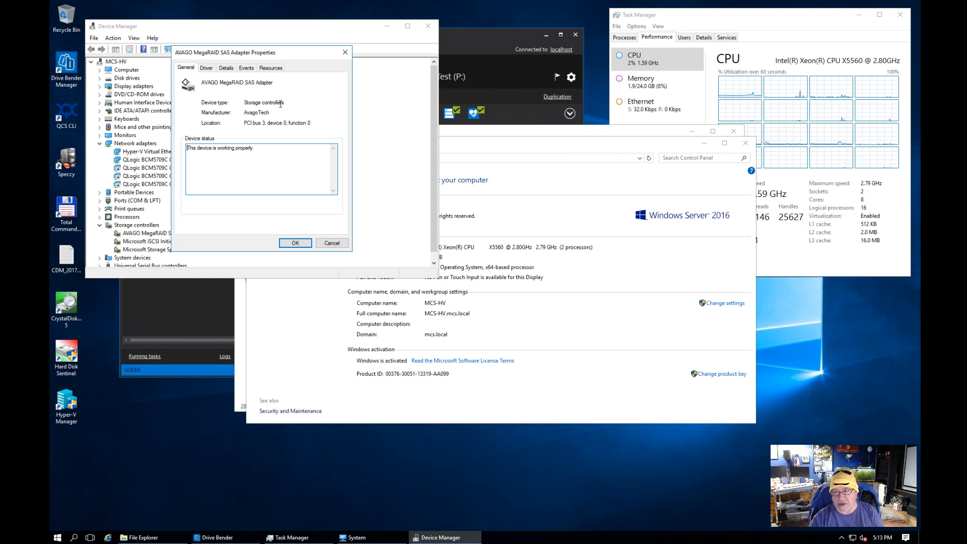
mouse_move(295, 243)
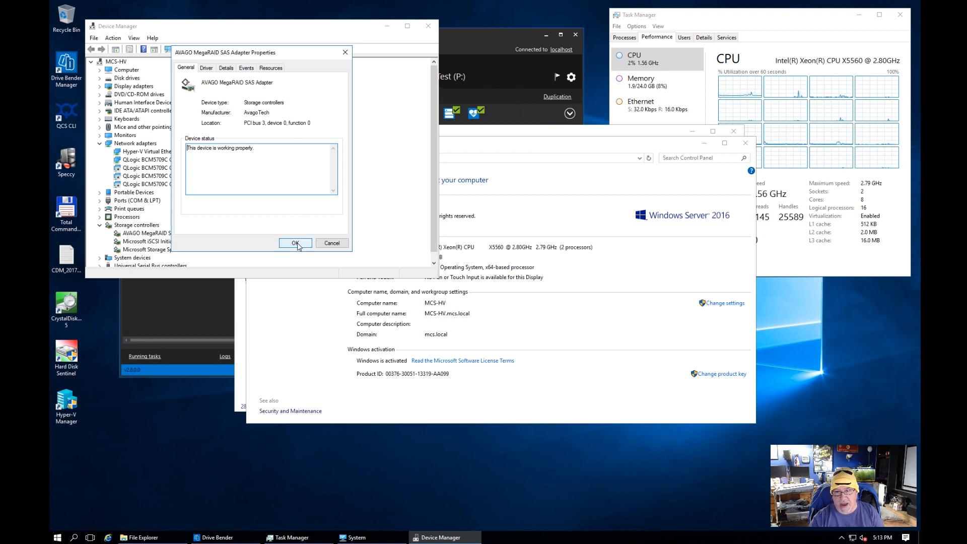
left_click(295, 243)
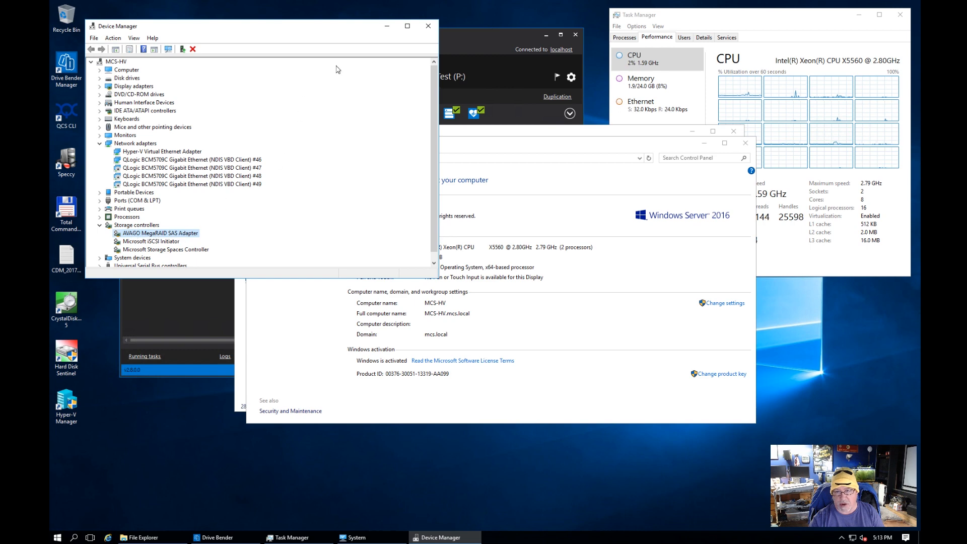
- Close Device Manager, system properties and the drive pool manager, then launch Hard Disk Sentinel as administrator
left_click(428, 26)
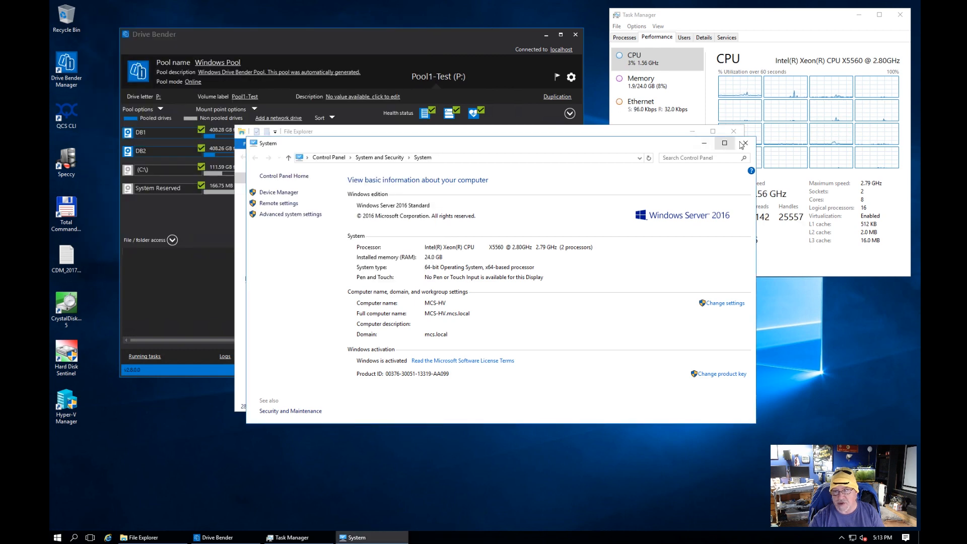
left_click(744, 144)
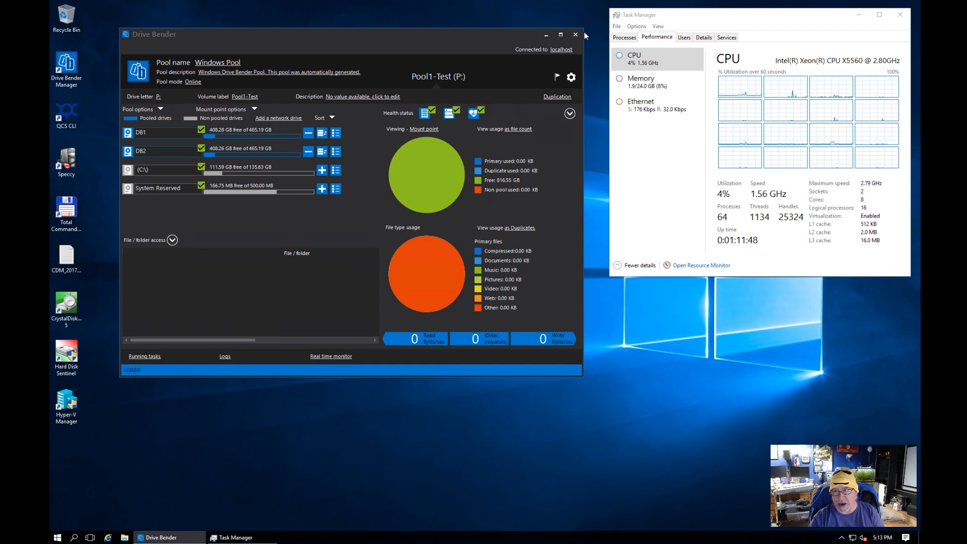
left_click(575, 34)
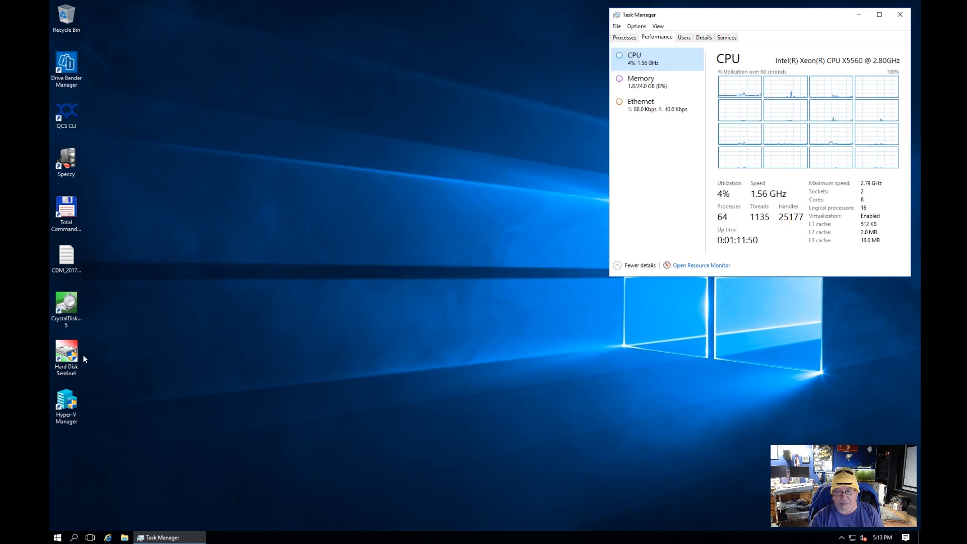
double_click(66, 351)
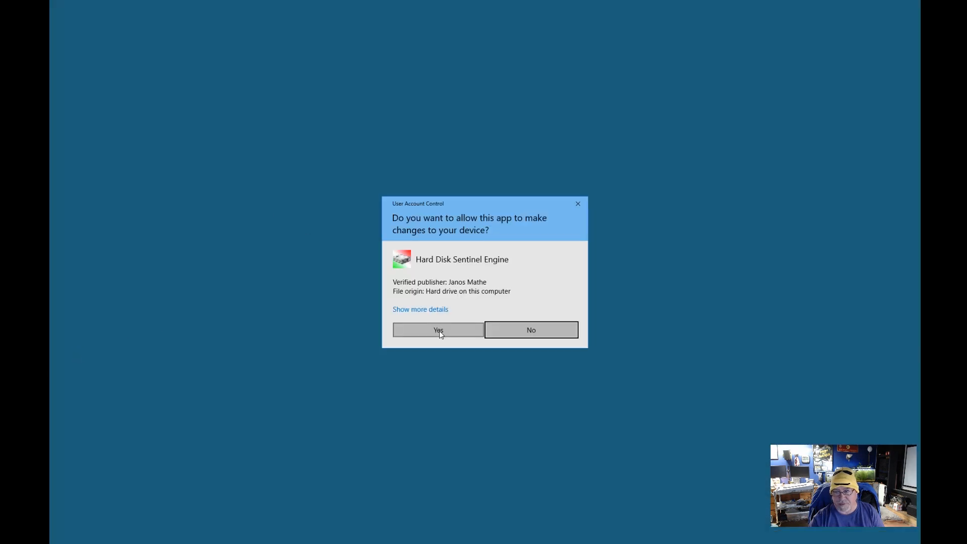
left_click(437, 329)
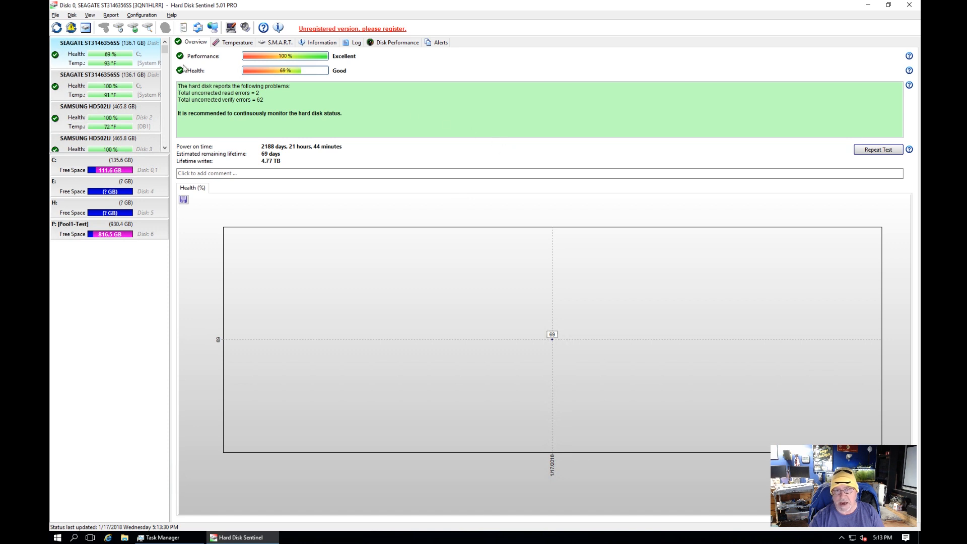
mouse_move(93, 56)
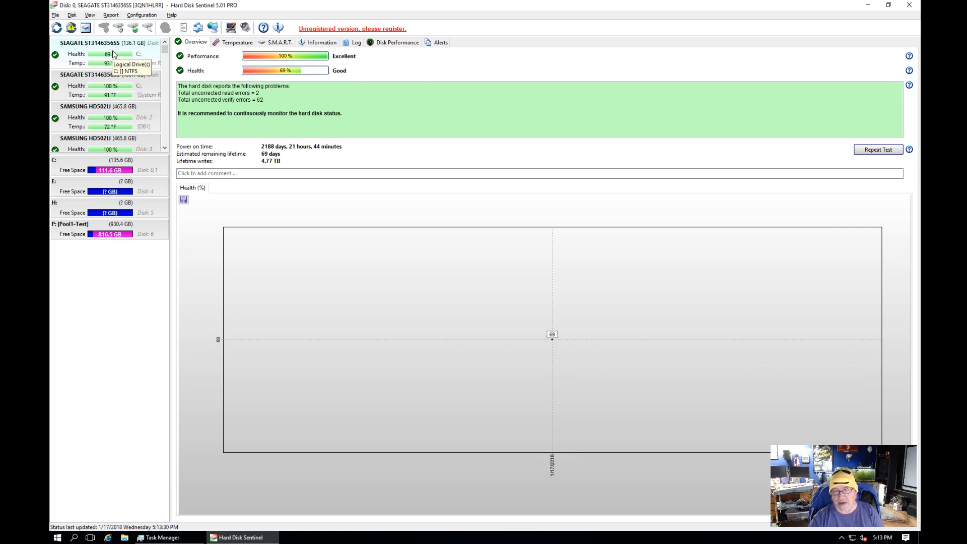
- Select the disks in the left pane to view Disk 0 (Seagate) at 69% health with uncorrected errors
left_click(96, 74)
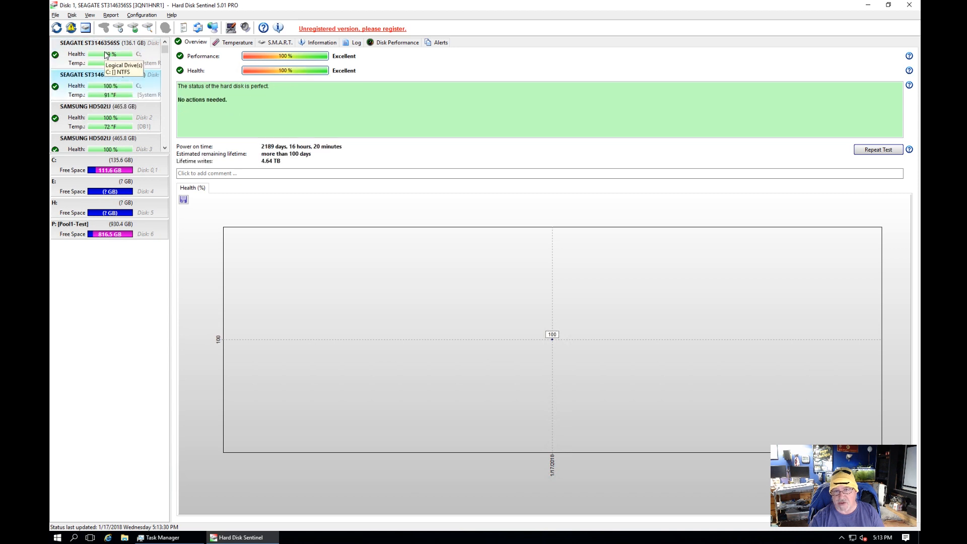
left_click(99, 53)
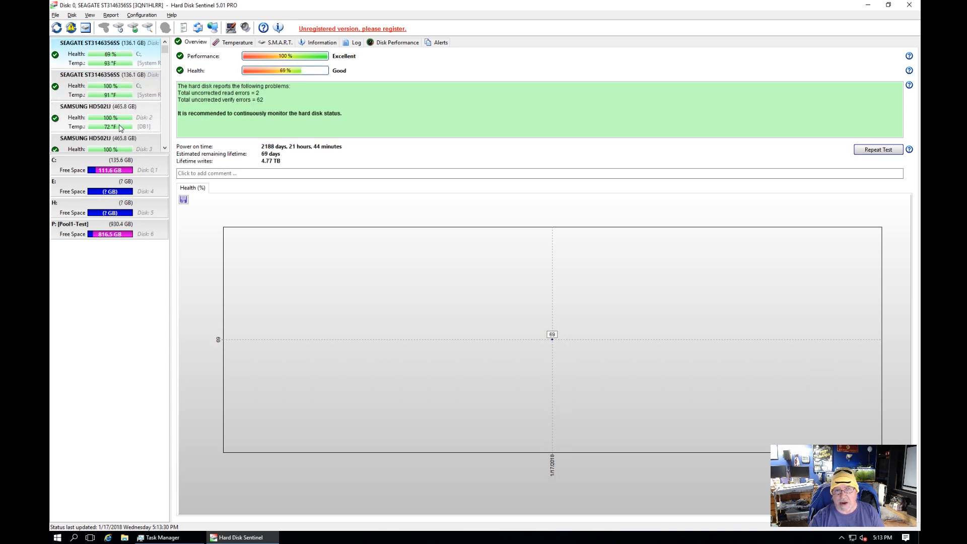
left_click(98, 117)
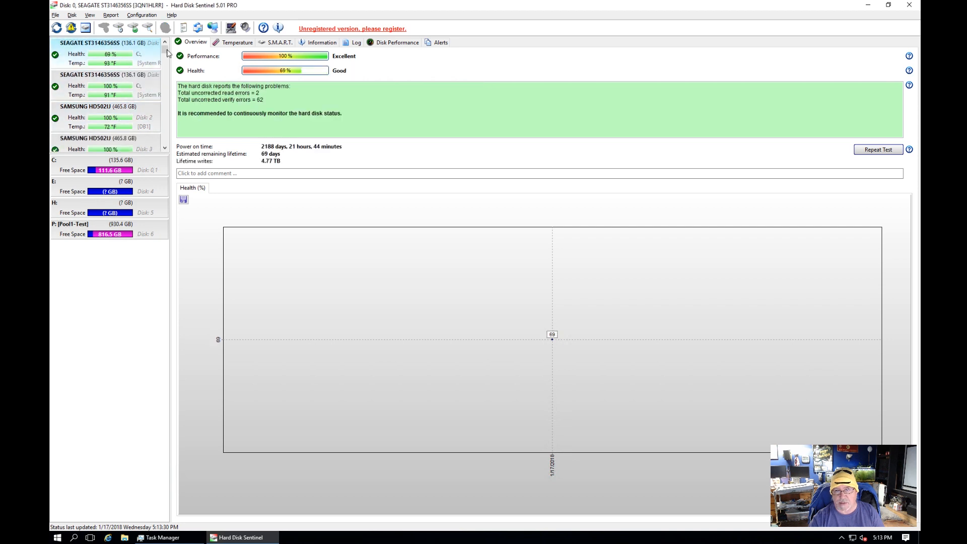
mouse_move(267, 52)
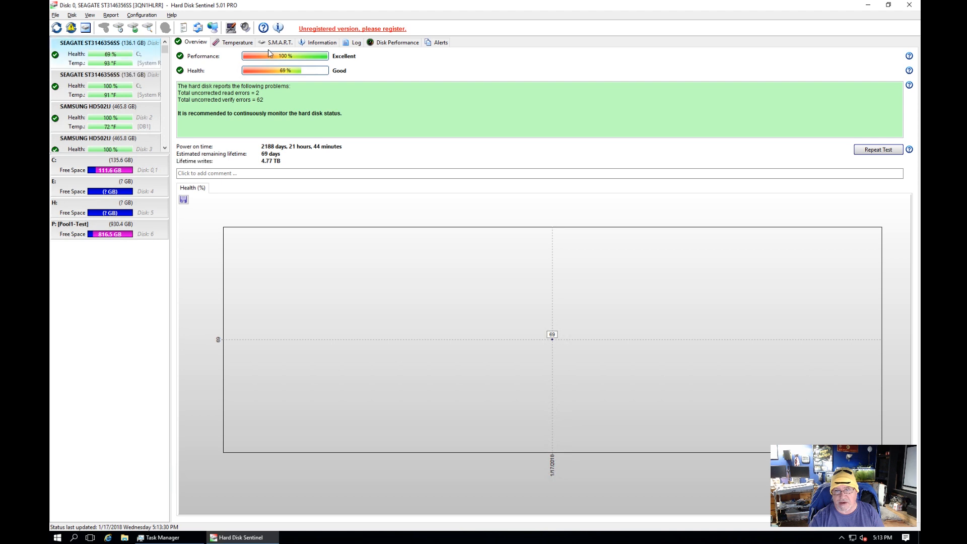
- Compare the S.M.A.R.T. attribute tables of both Seagate disks and the first Samsung disk, ending on Disk 0's error counters
left_click(279, 42)
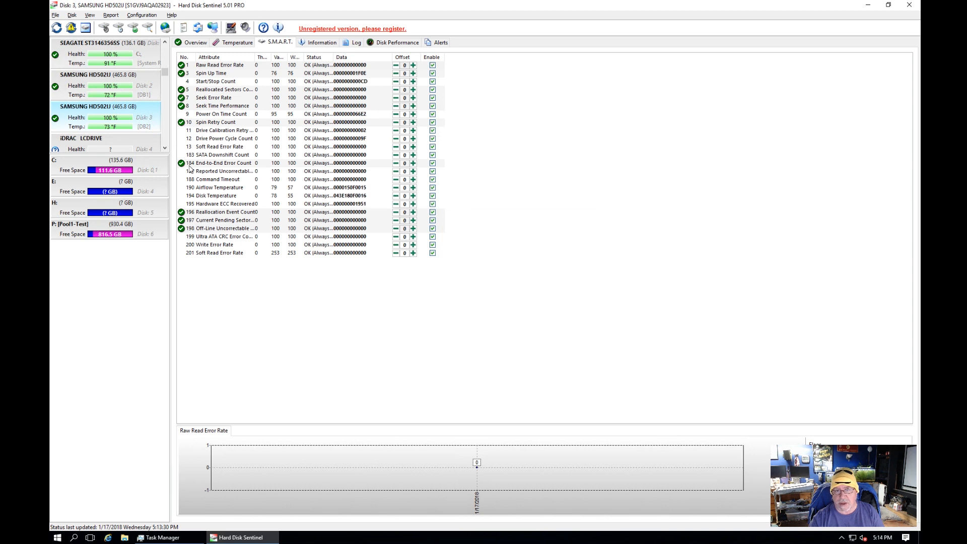
left_click(99, 42)
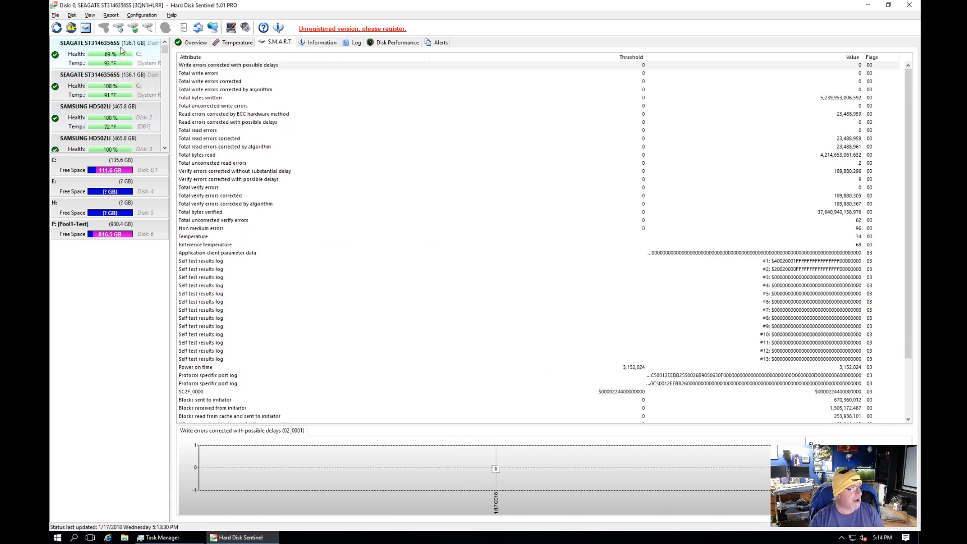
left_click(99, 84)
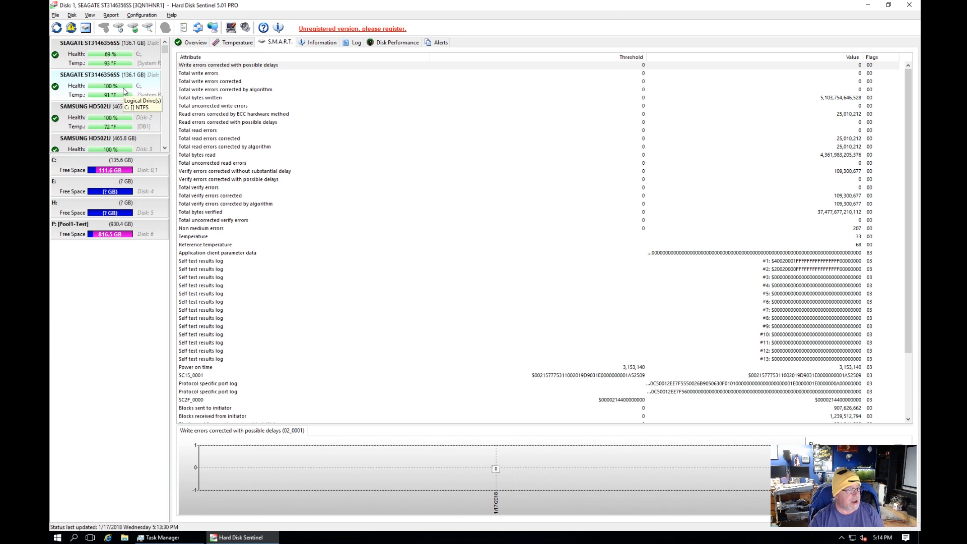
left_click(99, 106)
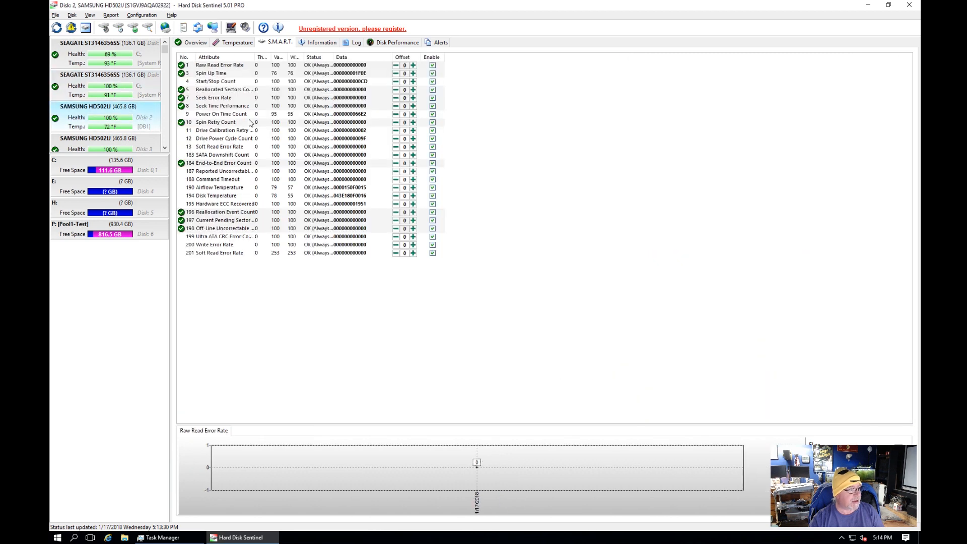
mouse_move(211, 172)
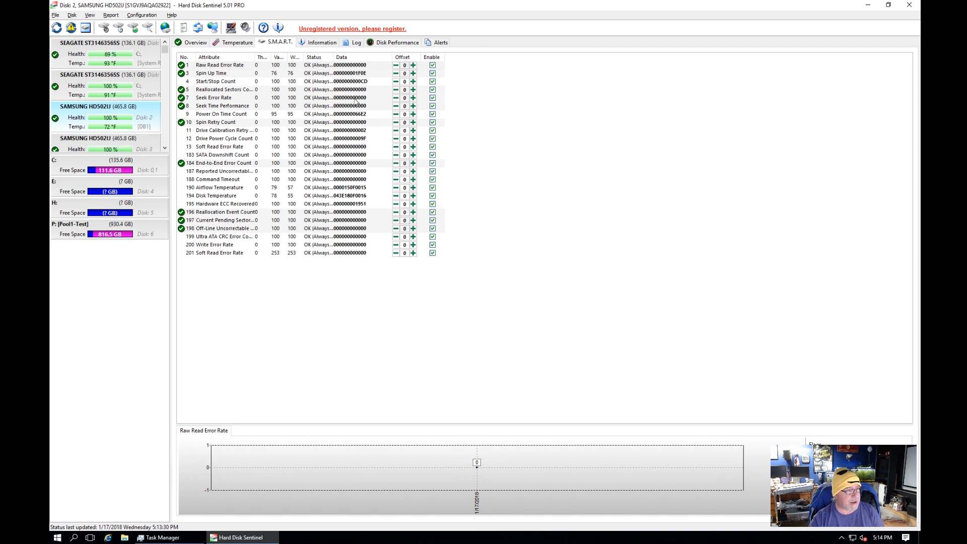
left_click_drag(369, 57, 381, 56)
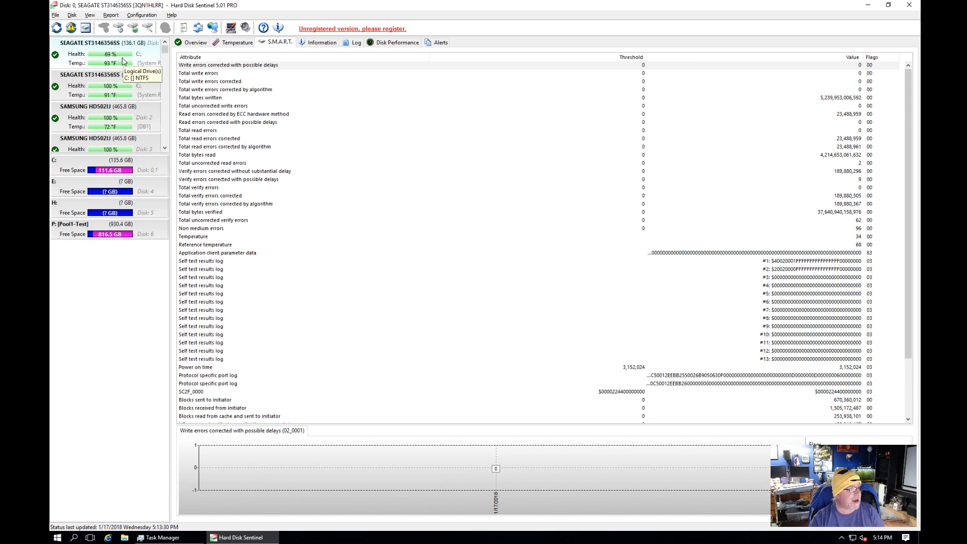
- View the Overview health of disks 1, 0, 2 and 3, finding both Samsung disks at perfect health
left_click(196, 42)
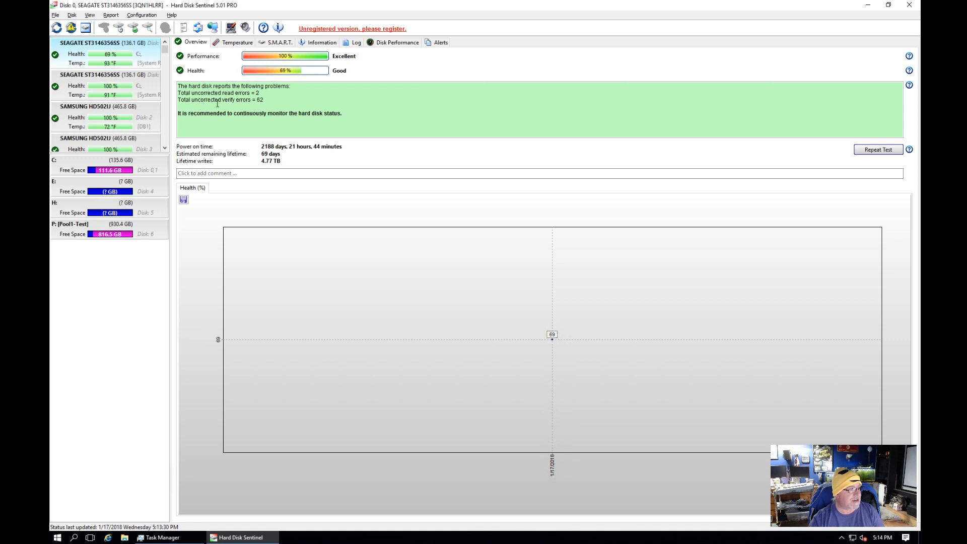
mouse_move(284, 71)
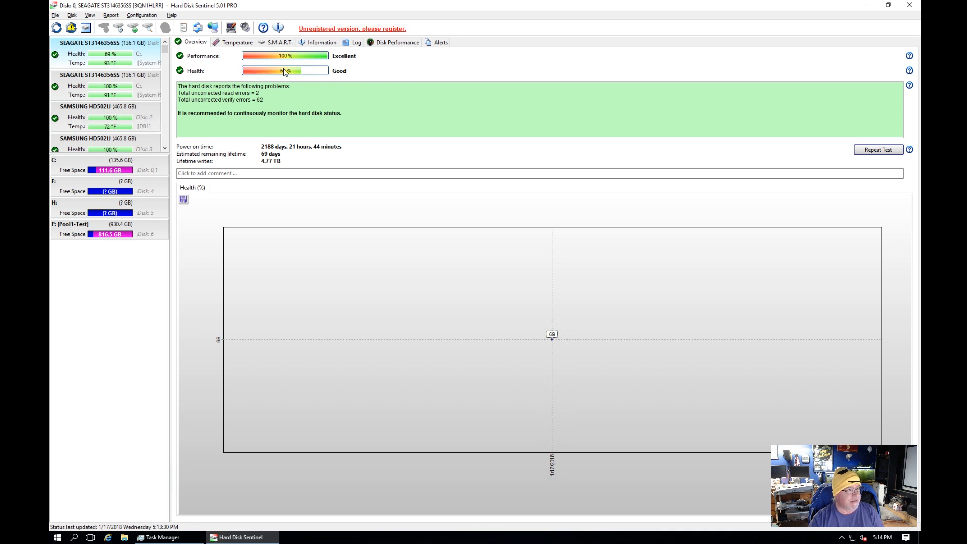
mouse_move(148, 74)
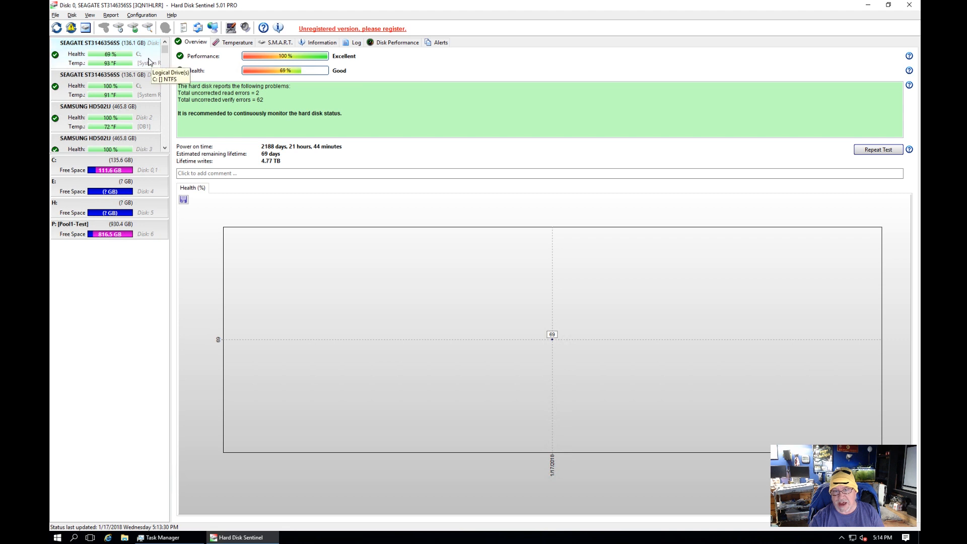
left_click(99, 74)
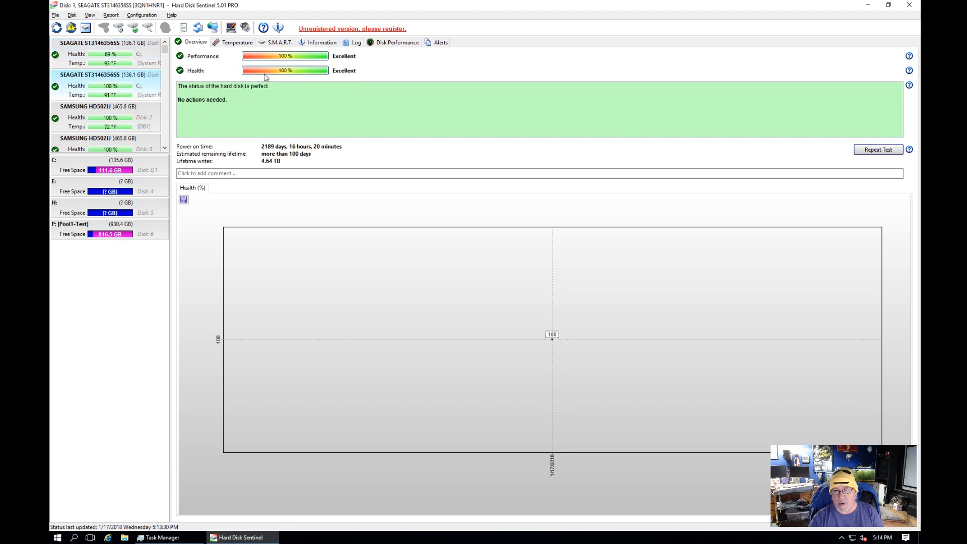
mouse_move(271, 166)
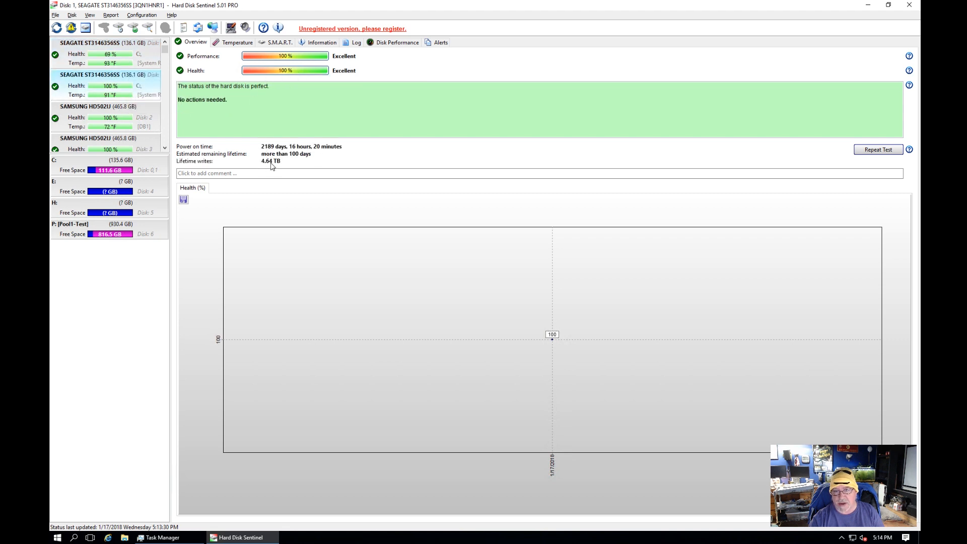
mouse_move(134, 87)
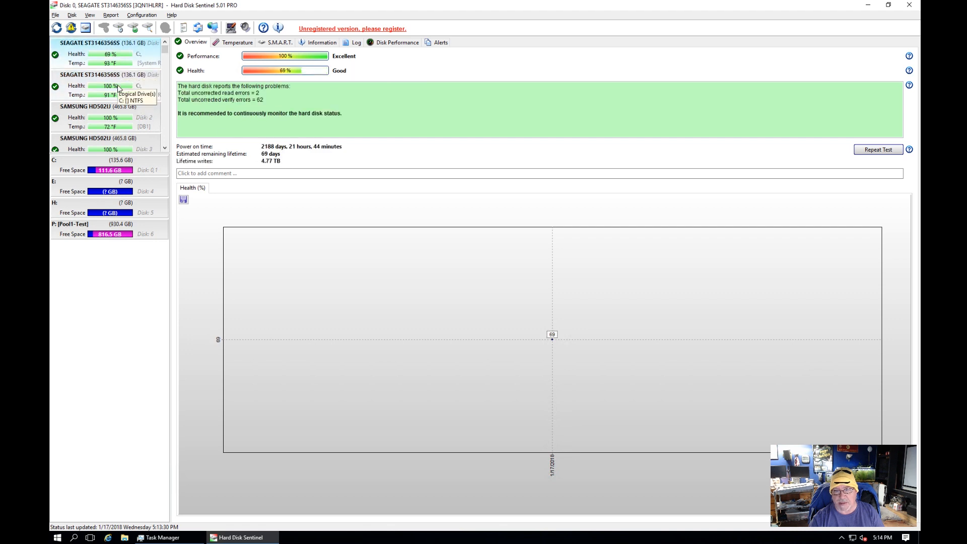
left_click(95, 106)
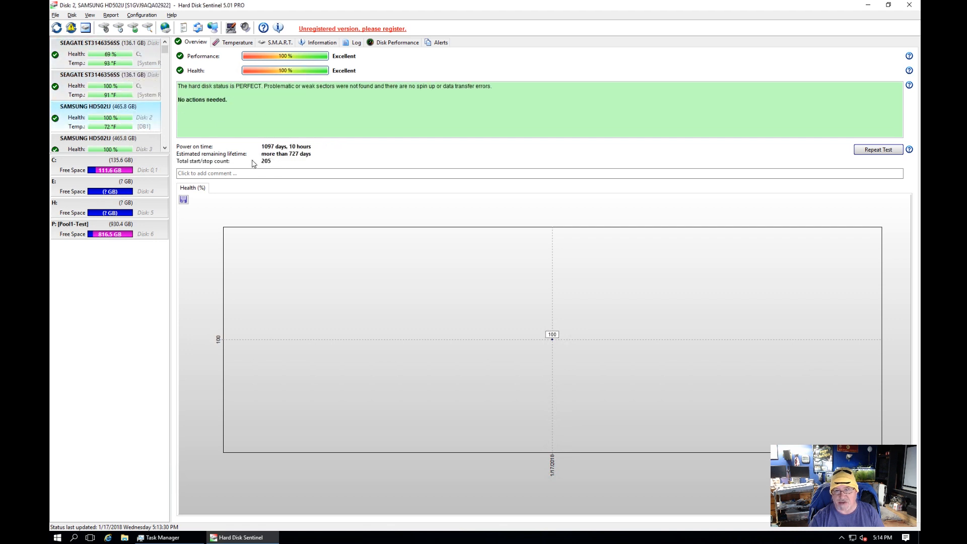
mouse_move(296, 158)
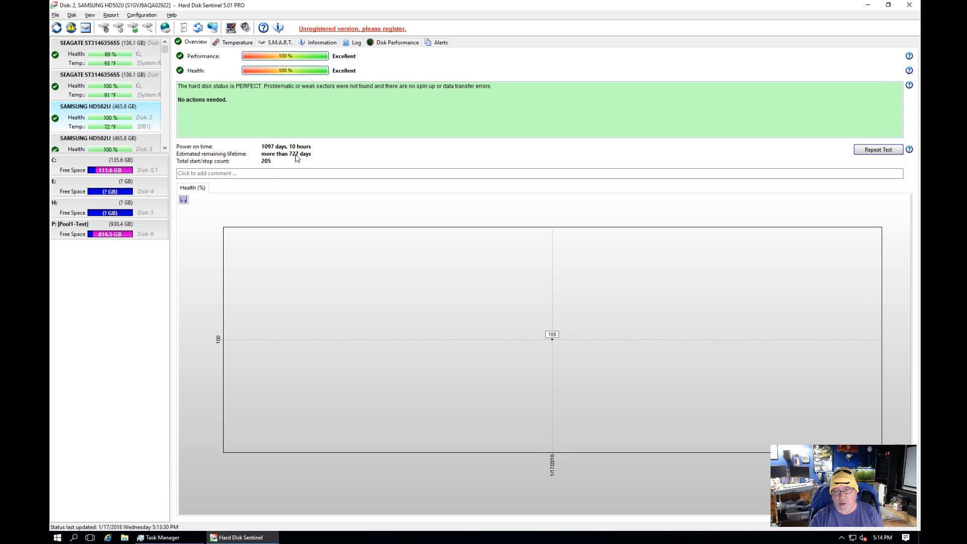
left_click(99, 116)
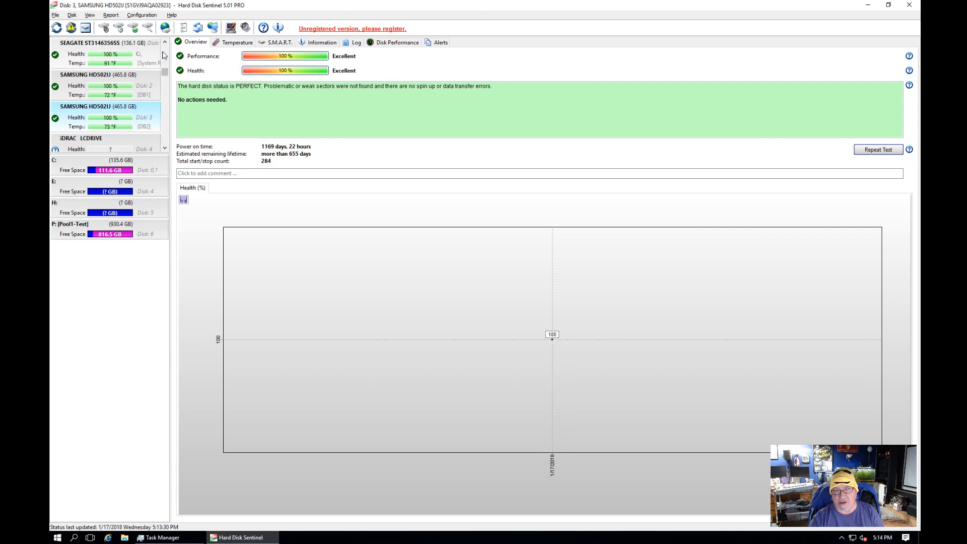
left_click(99, 54)
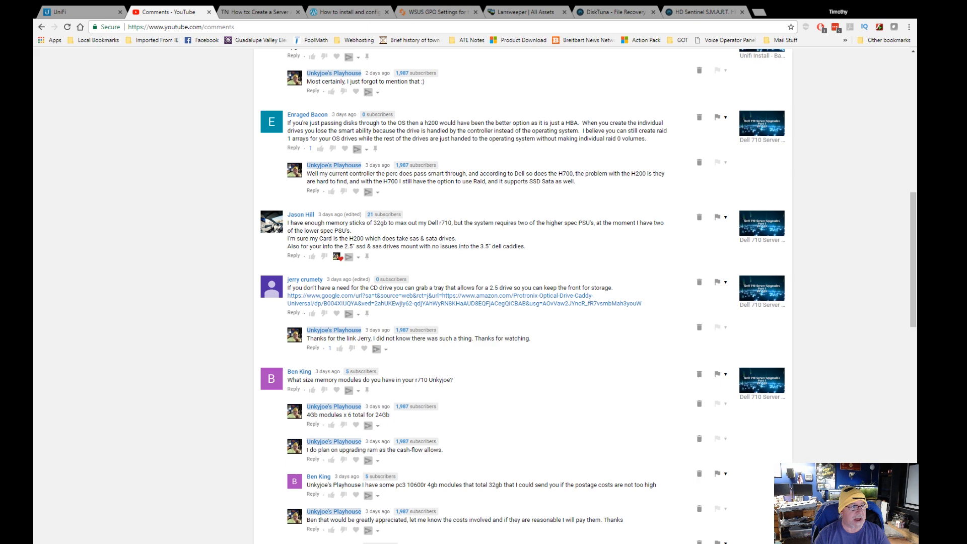
- Skim DiskTuna's HD Sentinel article in Chrome
left_click(697, 13)
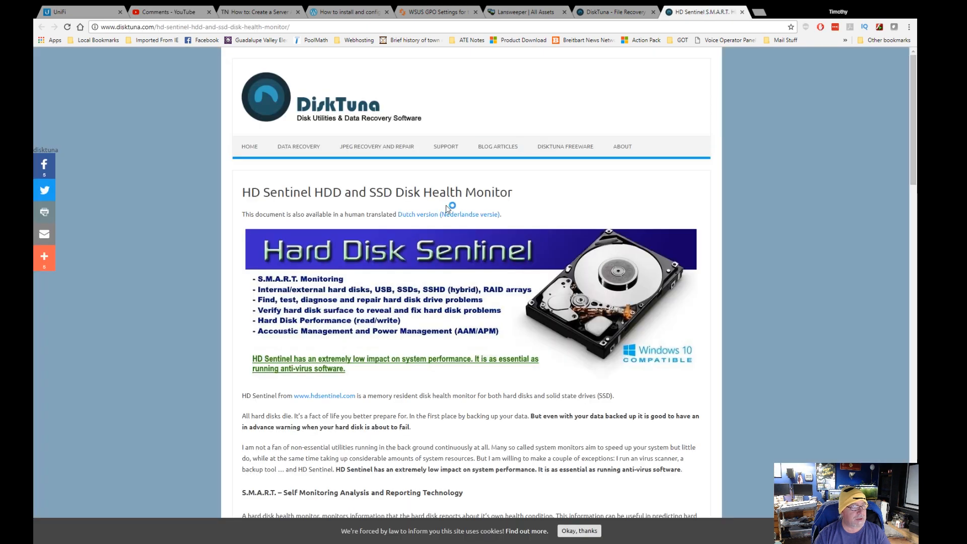
scroll("down", 3)
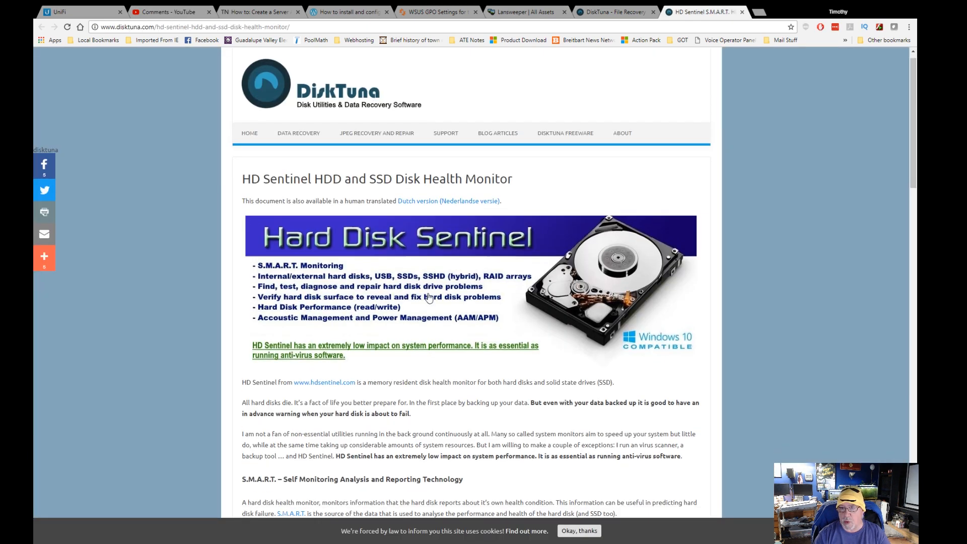
scroll("down", 3)
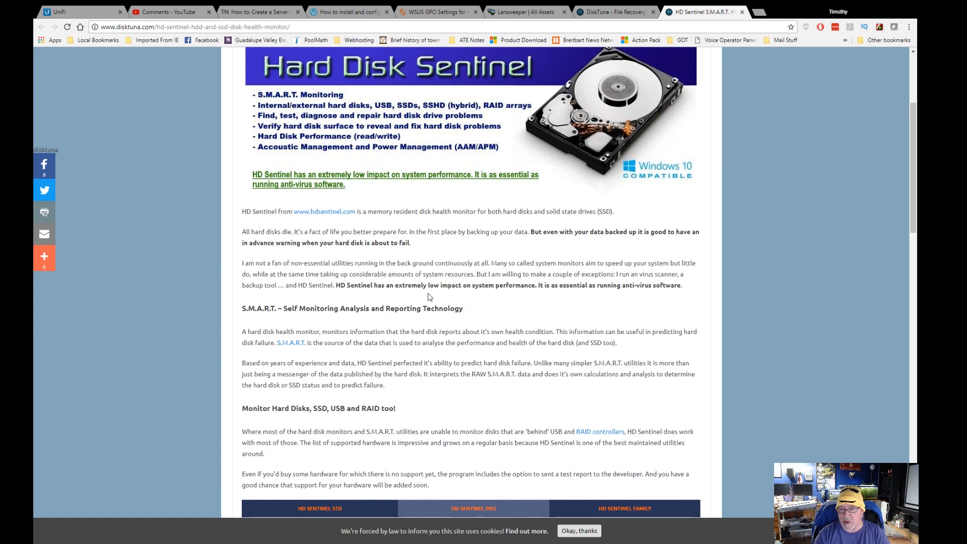
scroll("down", 3)
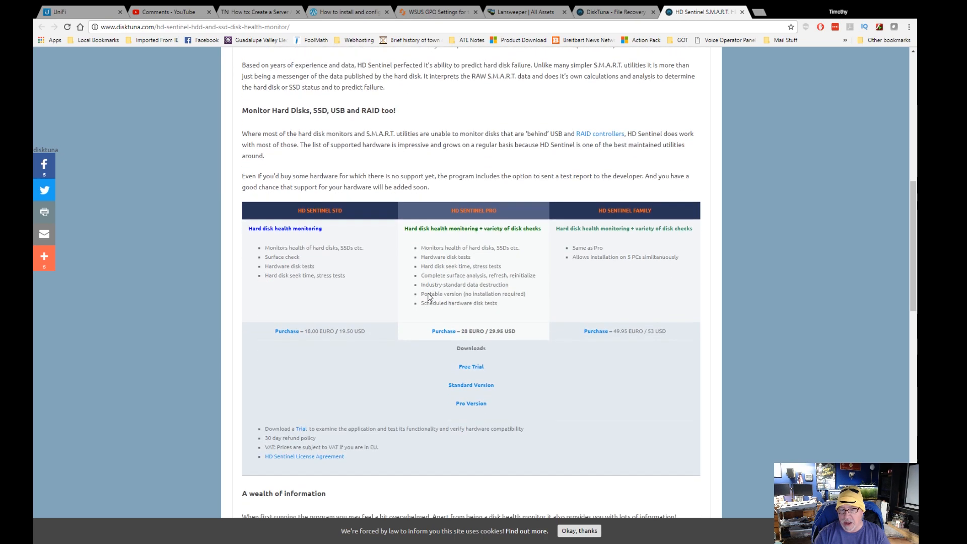
scroll("up", 3)
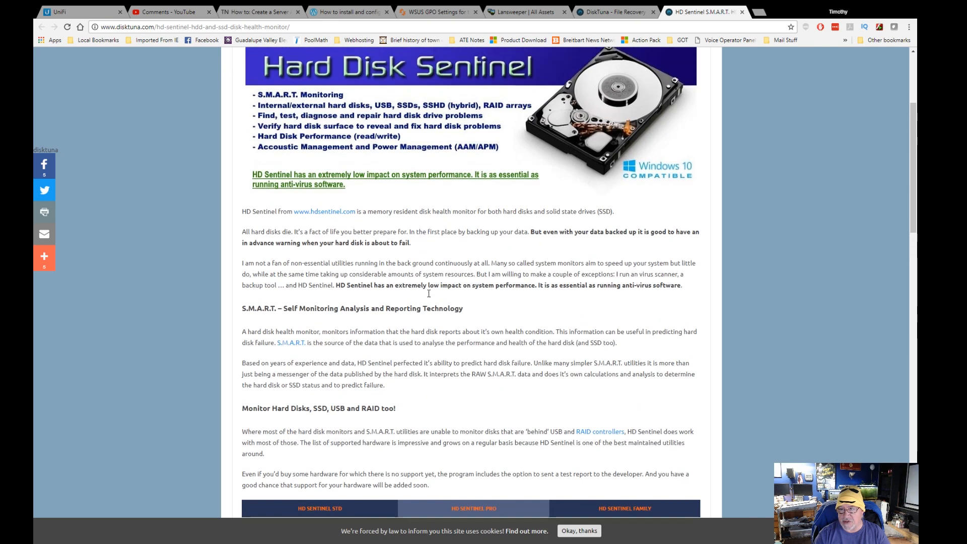
scroll("up", 3)
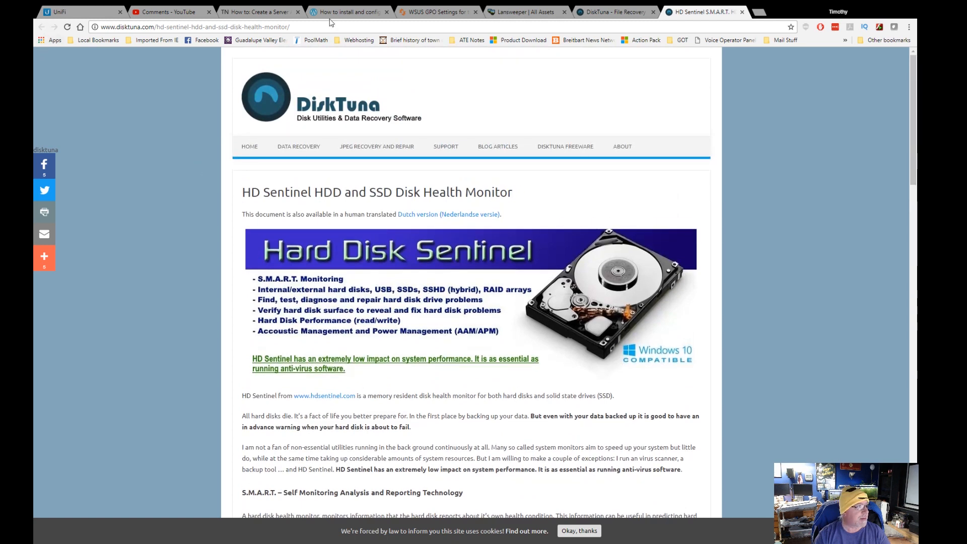
- Return to the Google results for 'h700 controller smart monitoring' and open DiskTuna's compatible RAID controllers article
left_click(42, 26)
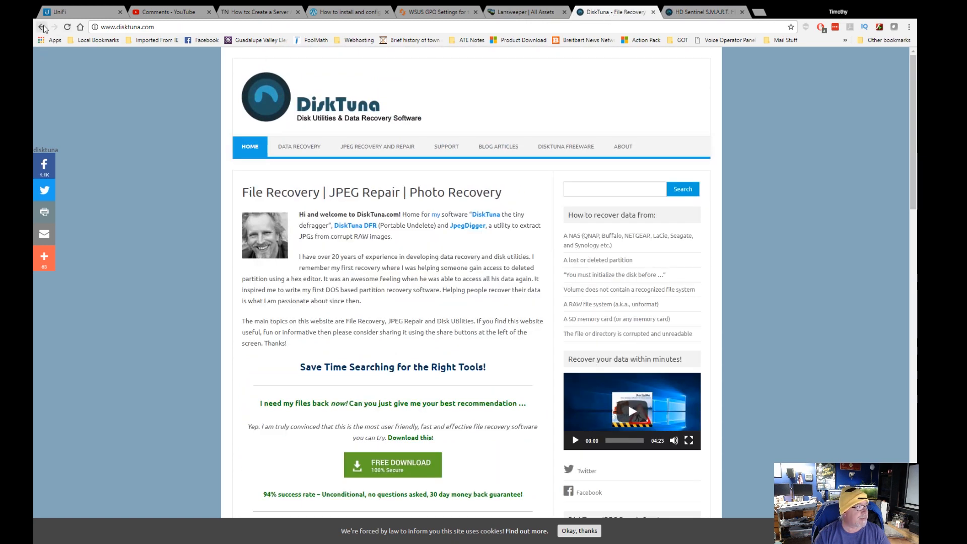
left_click(42, 26)
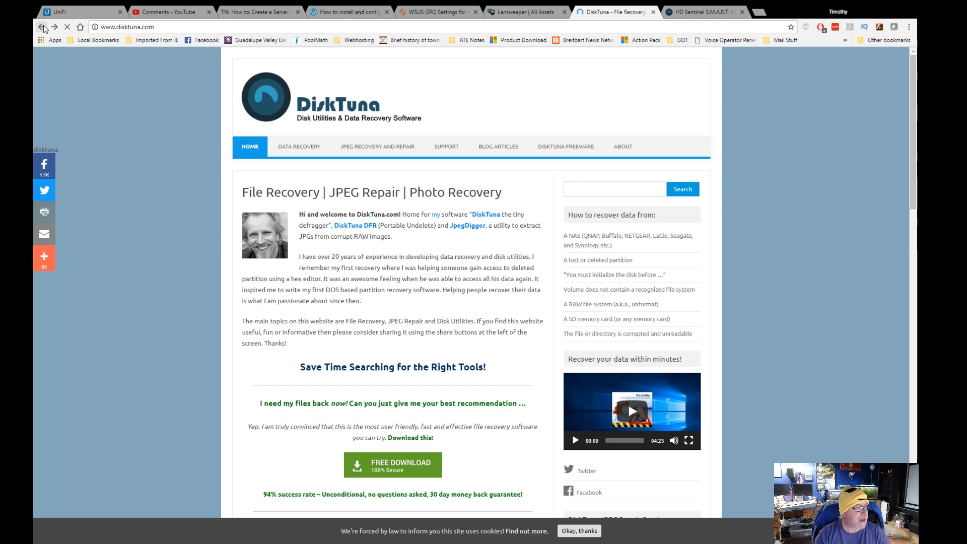
left_click(39, 26)
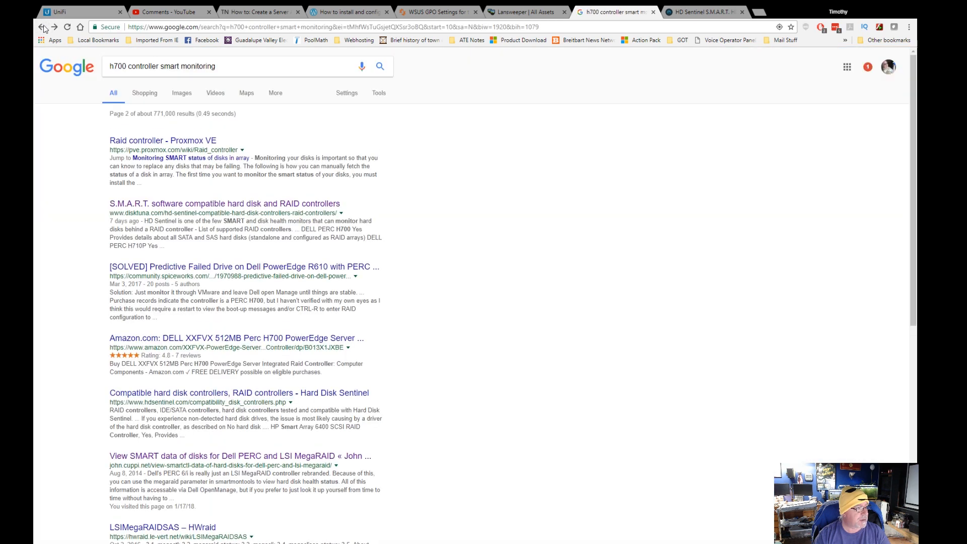
left_click(224, 203)
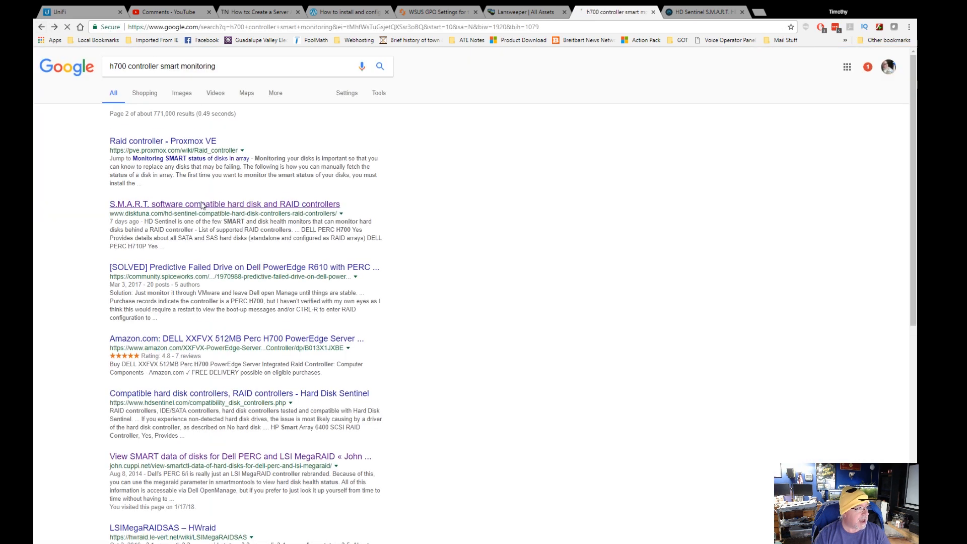
left_click(223, 203)
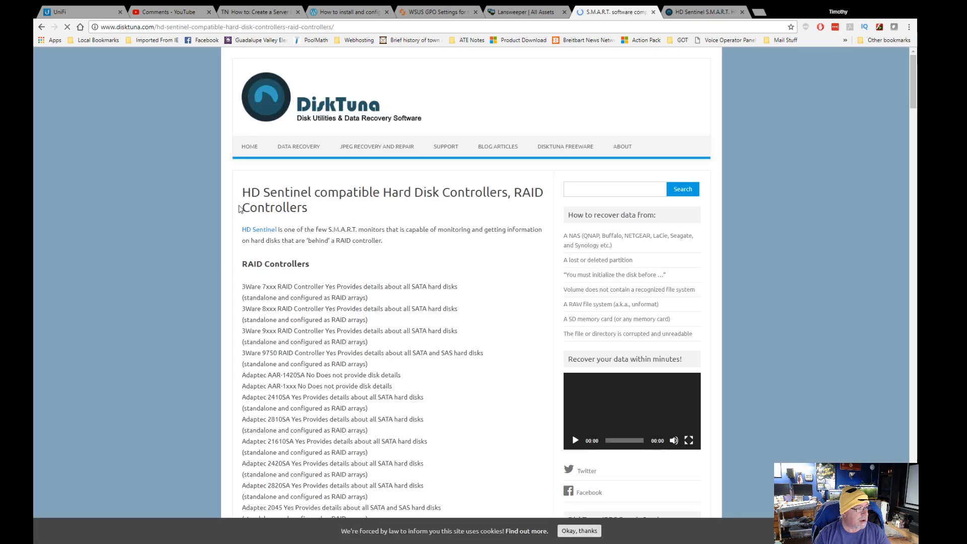
- Scroll down the compatibility page through the RAID controller list past the Dell PERC entries
scroll("down", 3)
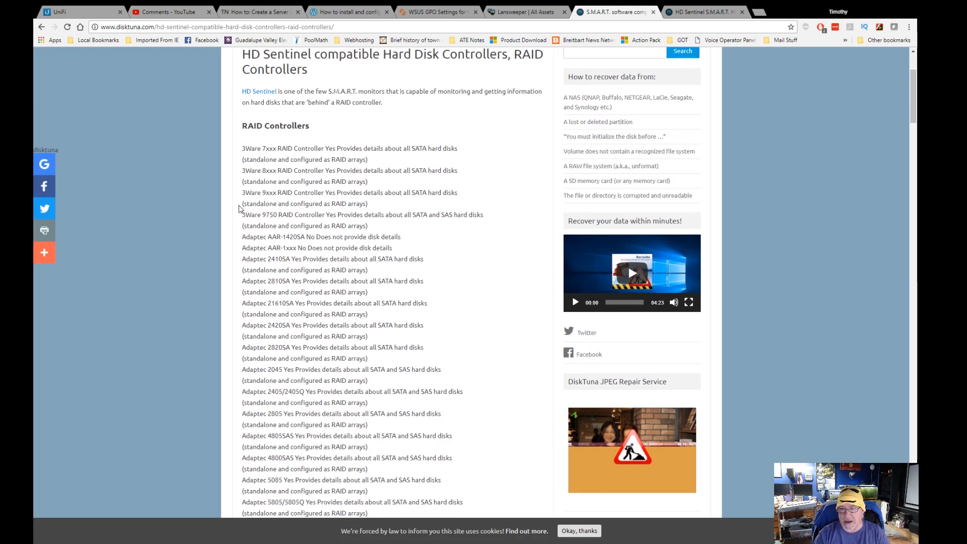
scroll("up", 3)
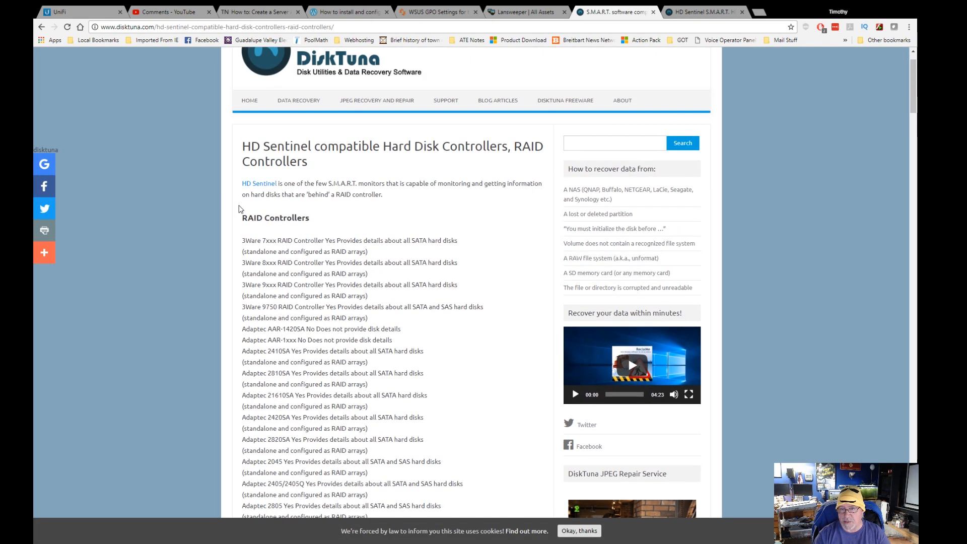
scroll("down", 3)
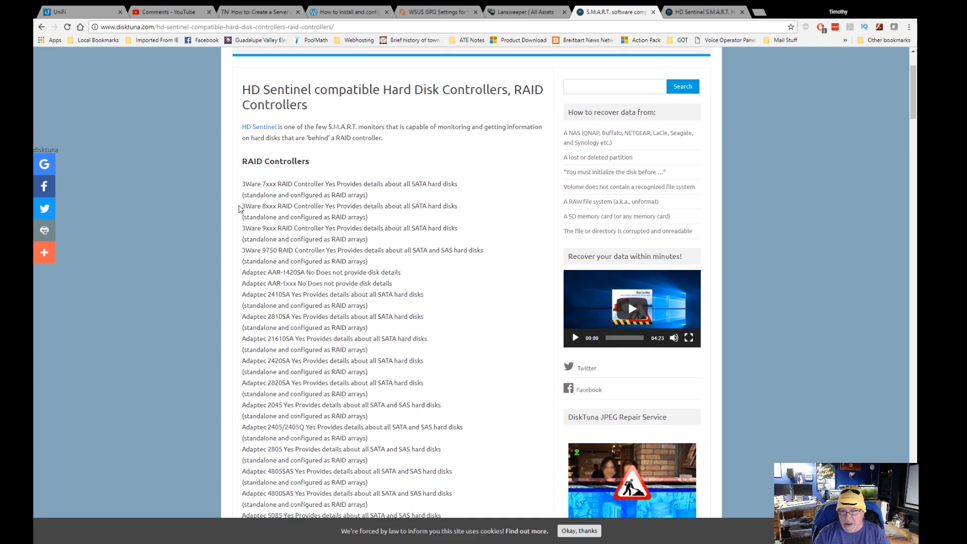
scroll("down", 3)
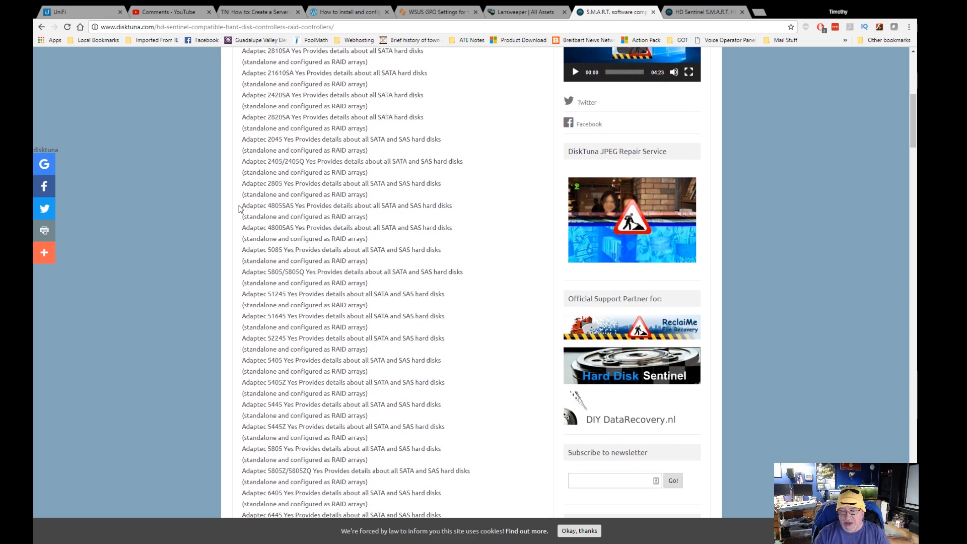
scroll("down", 3)
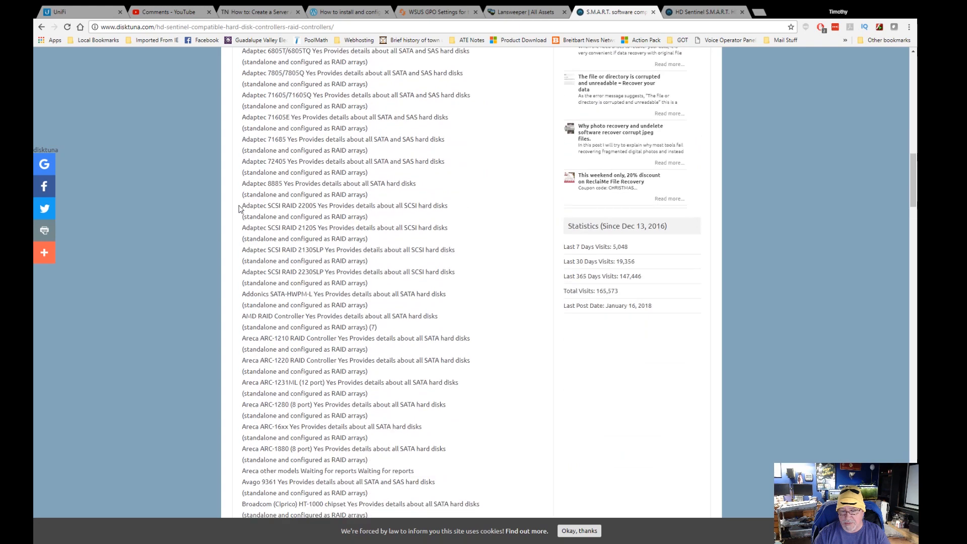
scroll("down", 3)
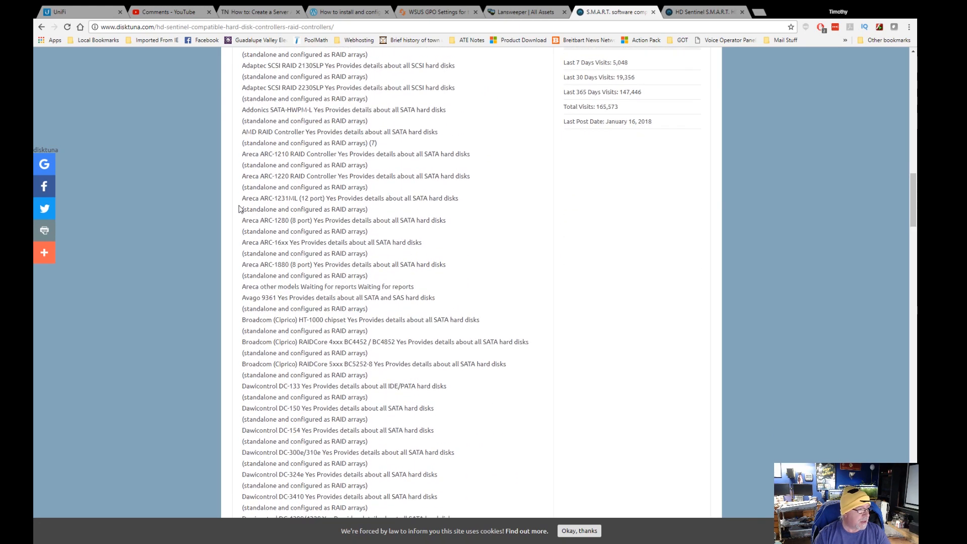
mouse_move(294, 308)
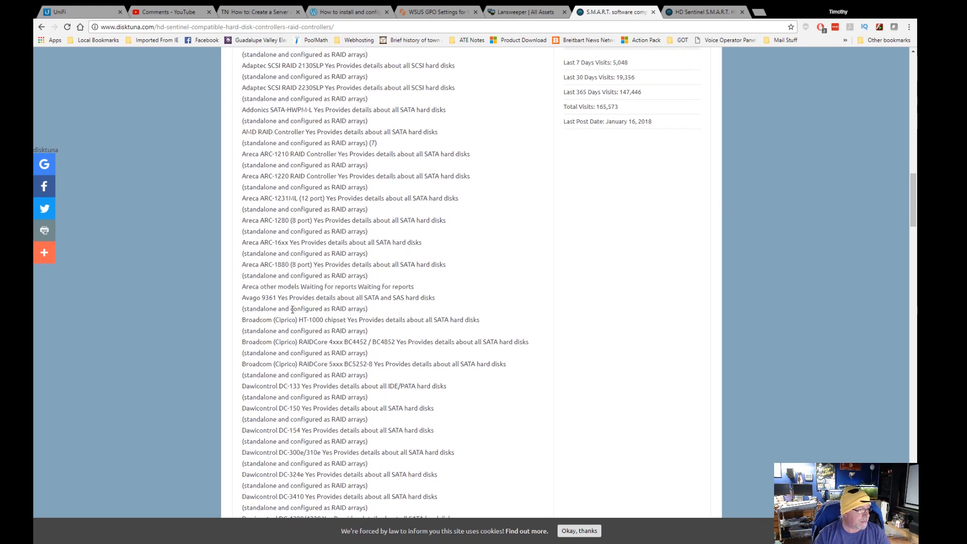
scroll("down", 3)
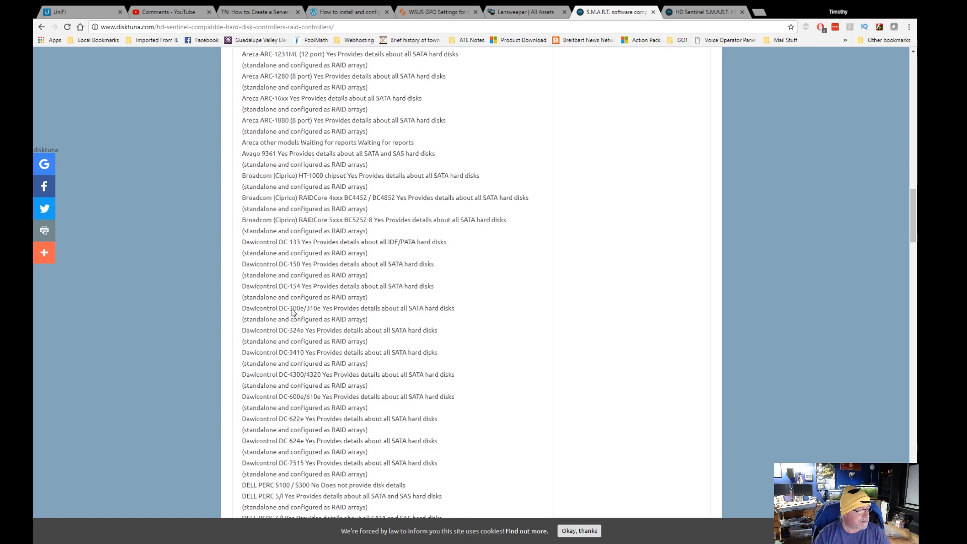
scroll("down", 3)
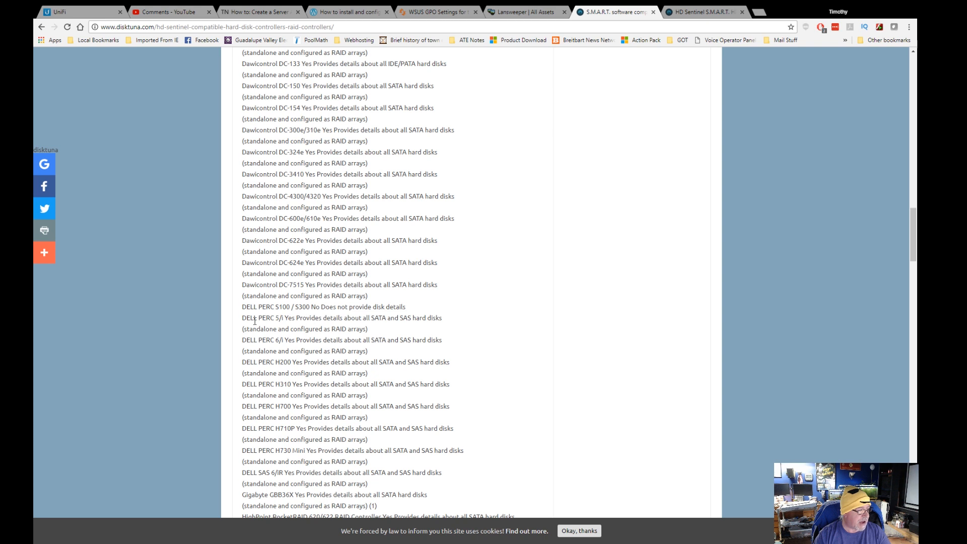
mouse_move(248, 358)
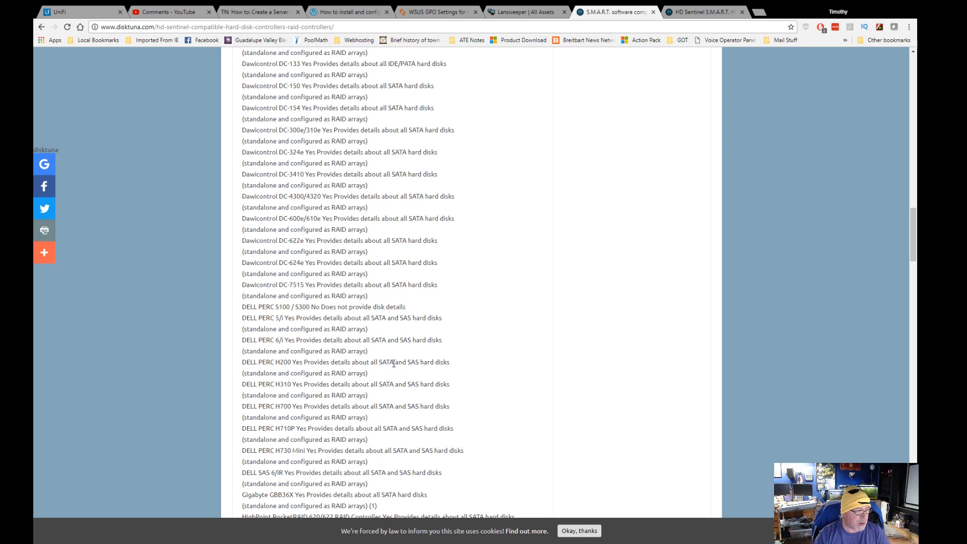
mouse_move(266, 364)
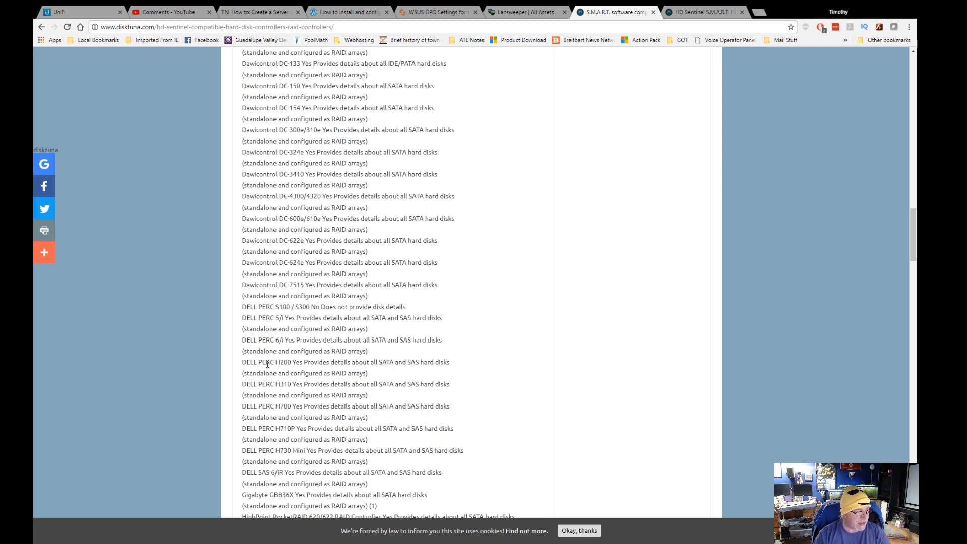
scroll("down", 3)
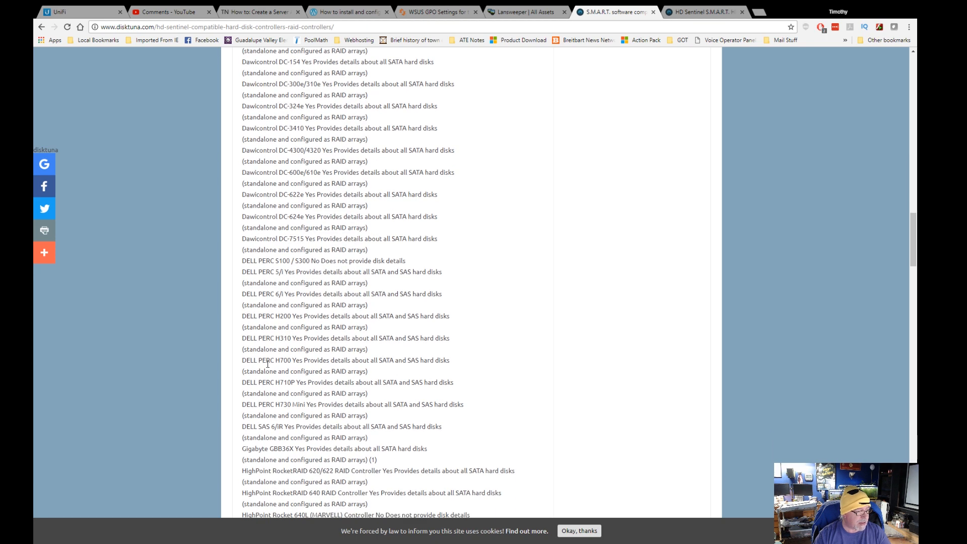
scroll("down", 3)
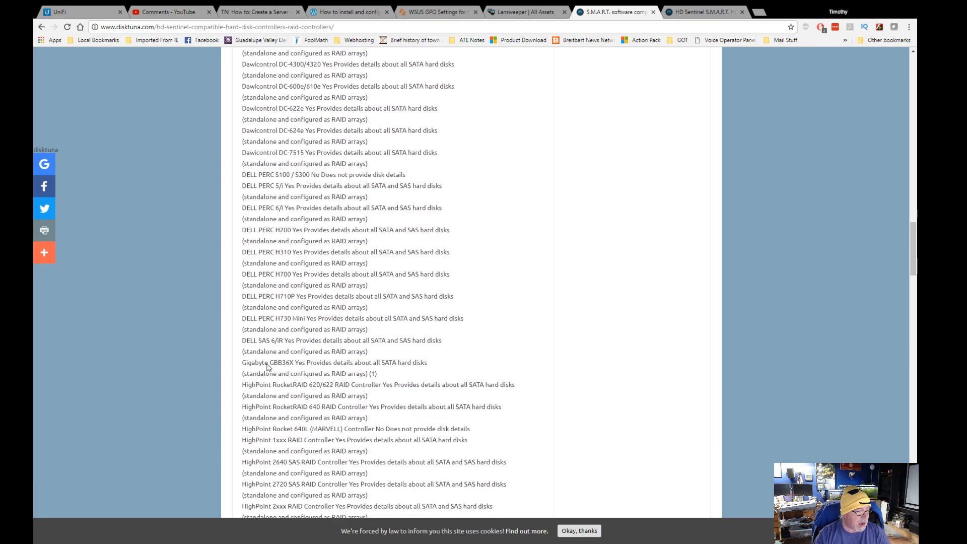
scroll("down", 3)
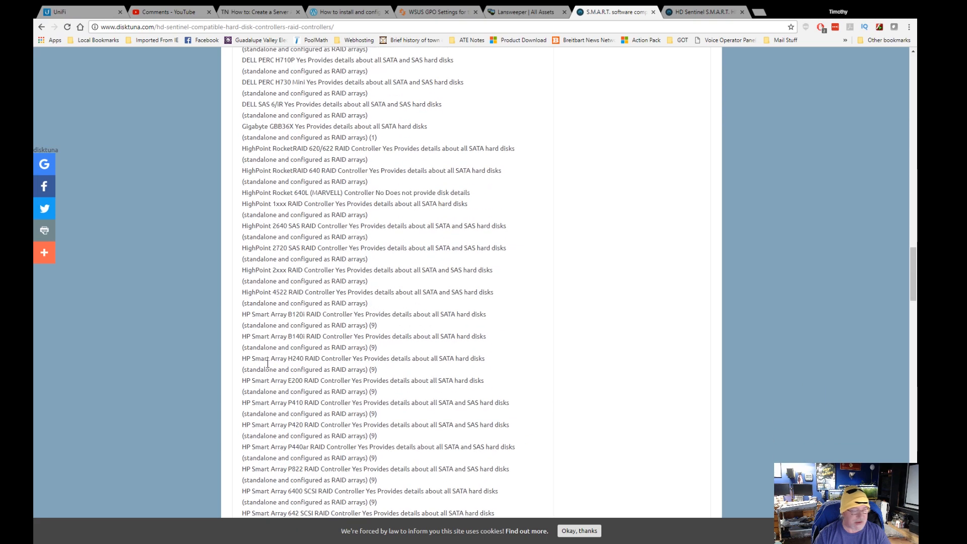
- Continue through the IDE/SATA and SCSI controller sections and footnotes, ending back amid the IDE/SATA entries
scroll("up", 3)
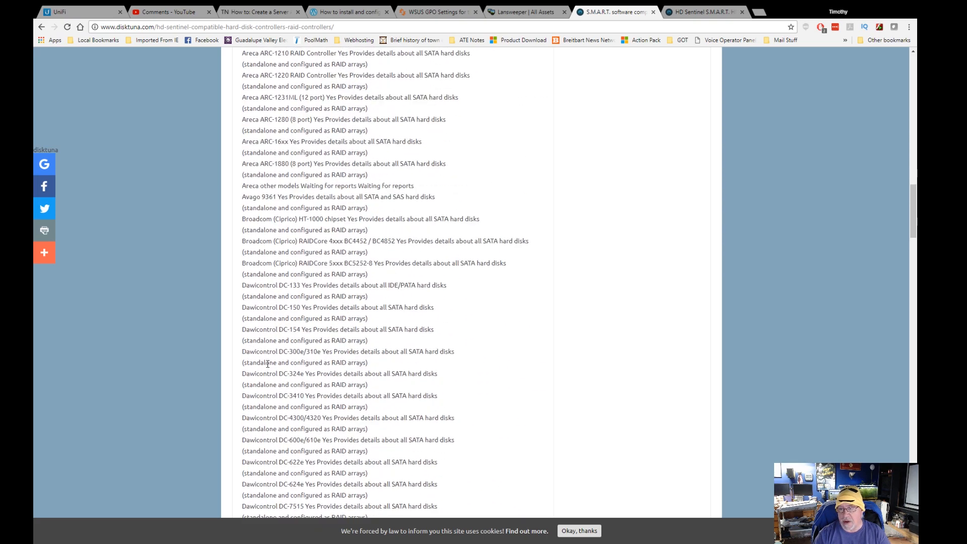
scroll("up", 3)
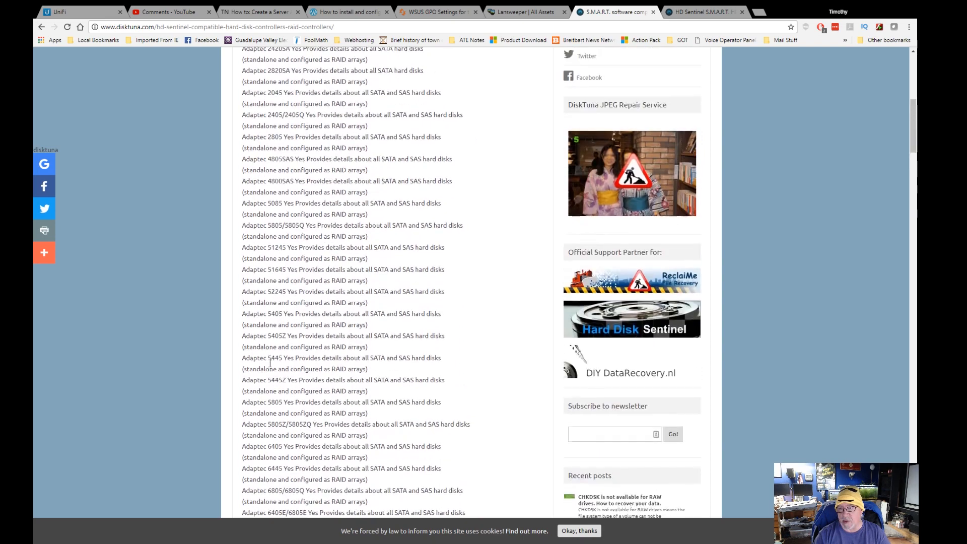
scroll("up", 3)
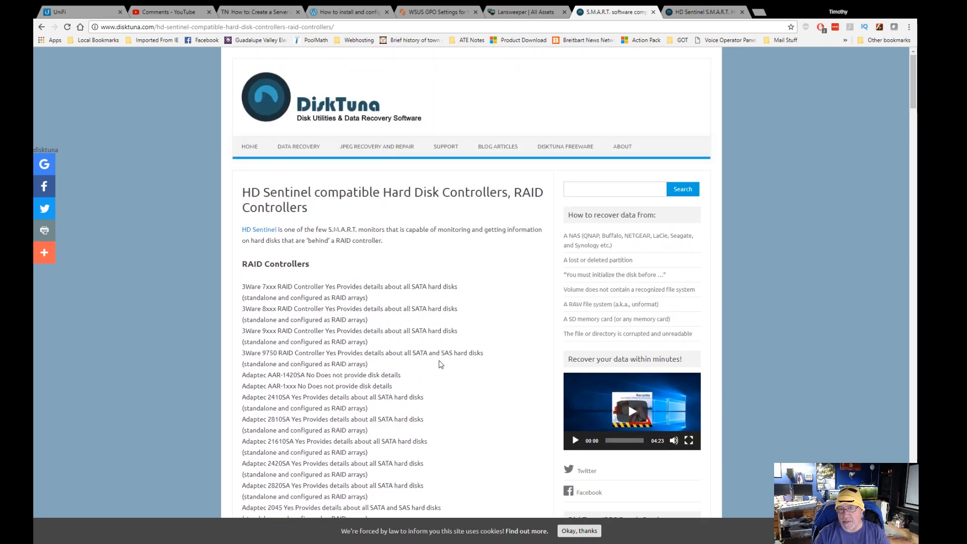
scroll("down", 3)
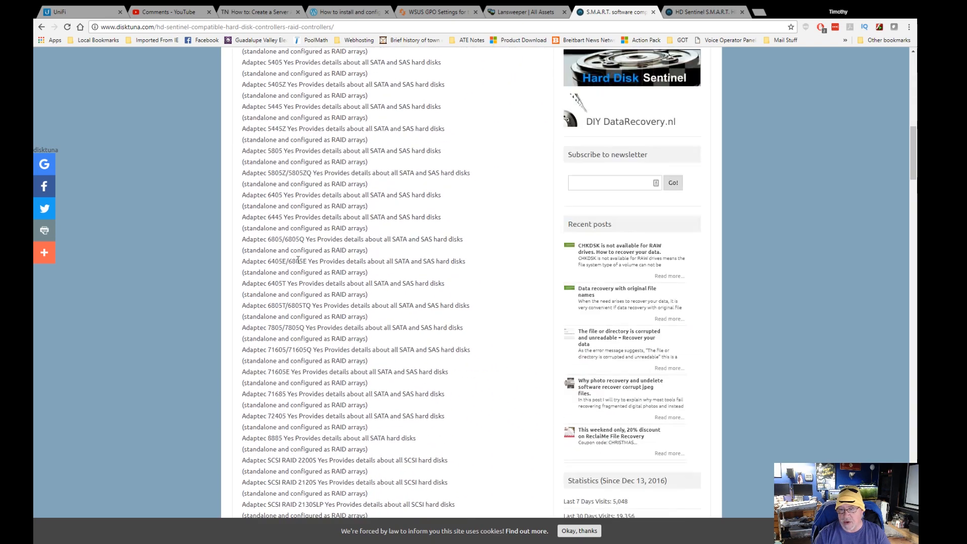
scroll("down", 3)
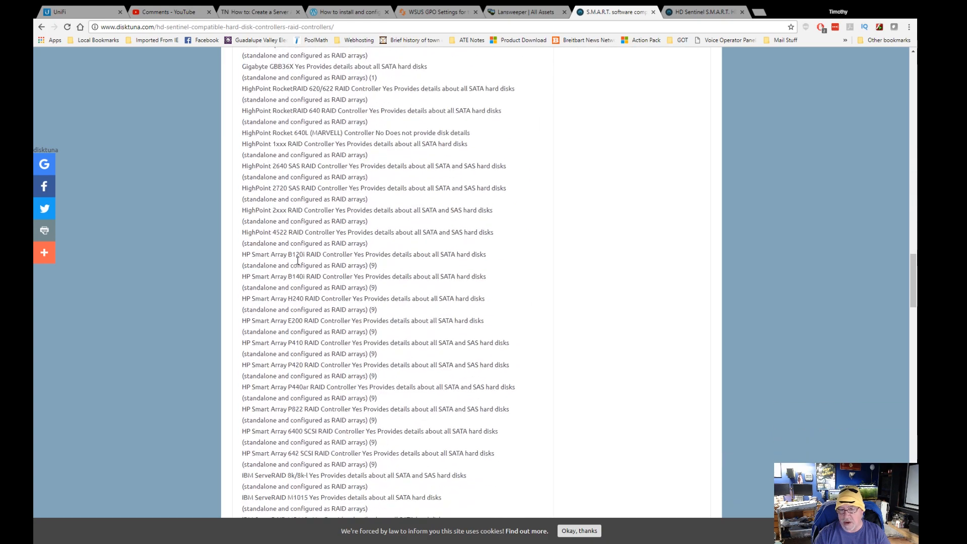
scroll("down", 3)
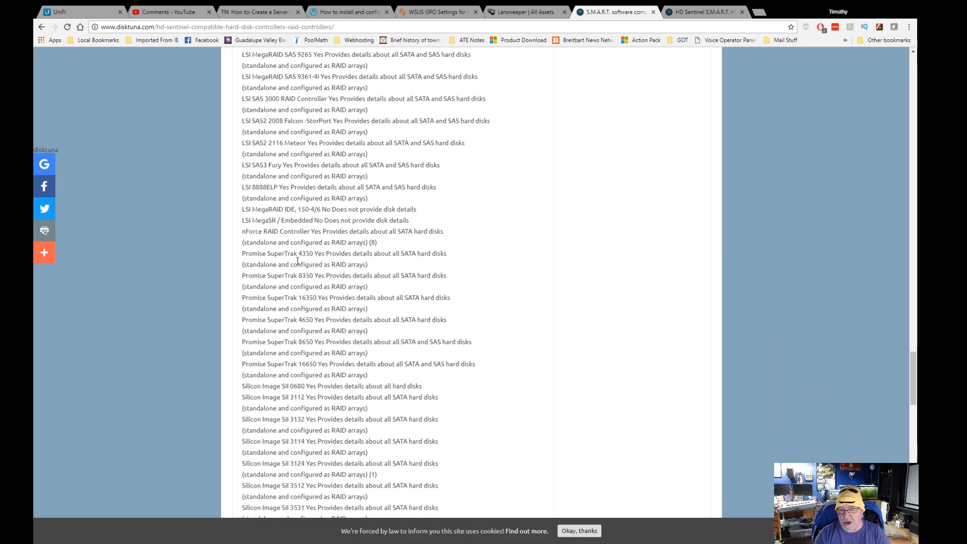
scroll("down", 3)
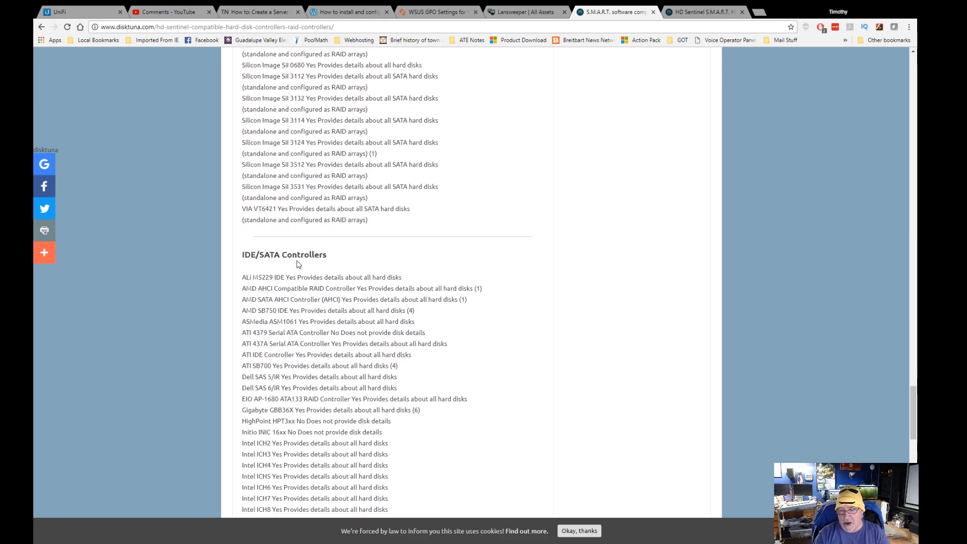
scroll("down", 3)
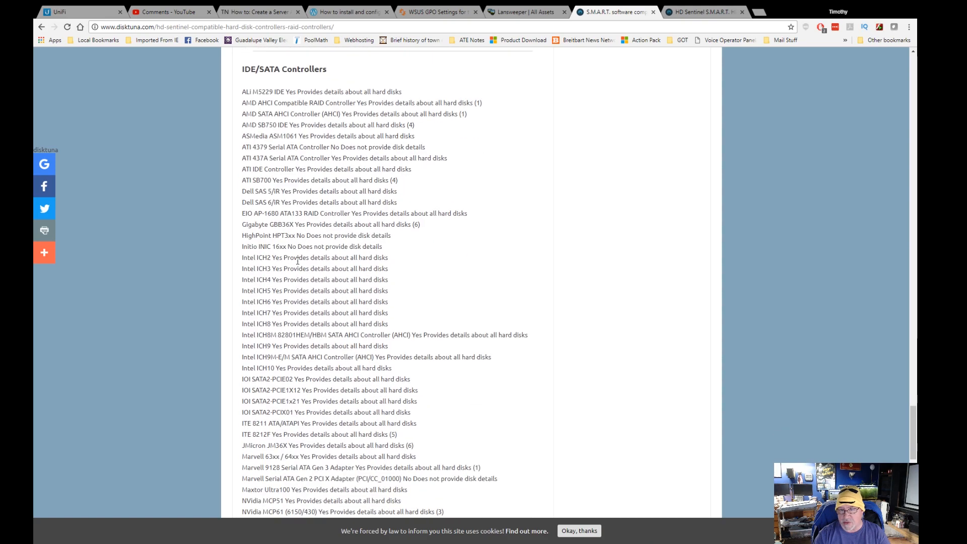
scroll("down", 3)
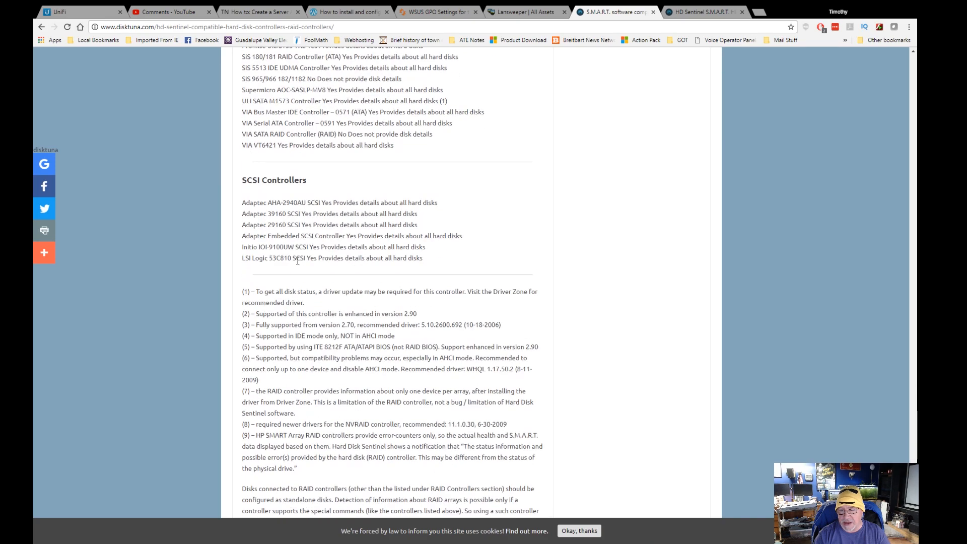
scroll("up", 3)
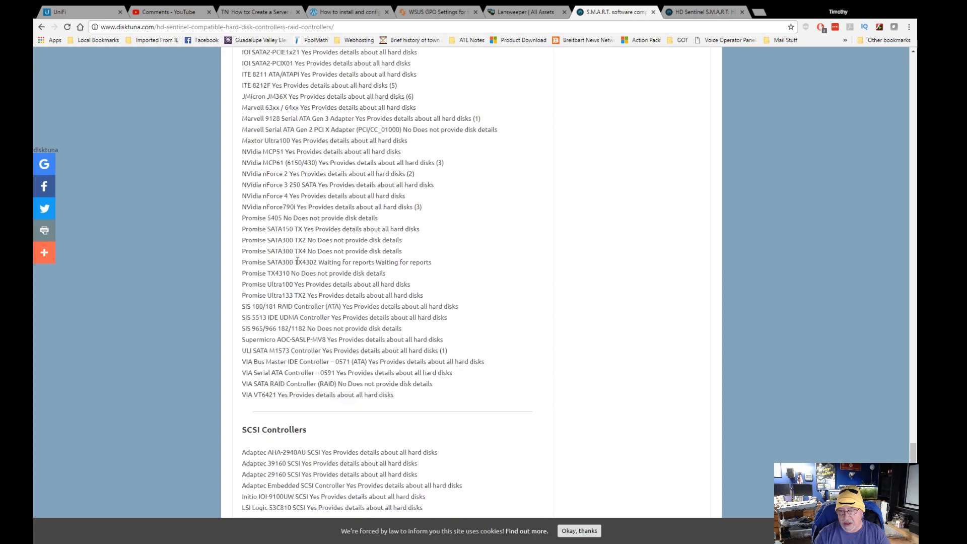